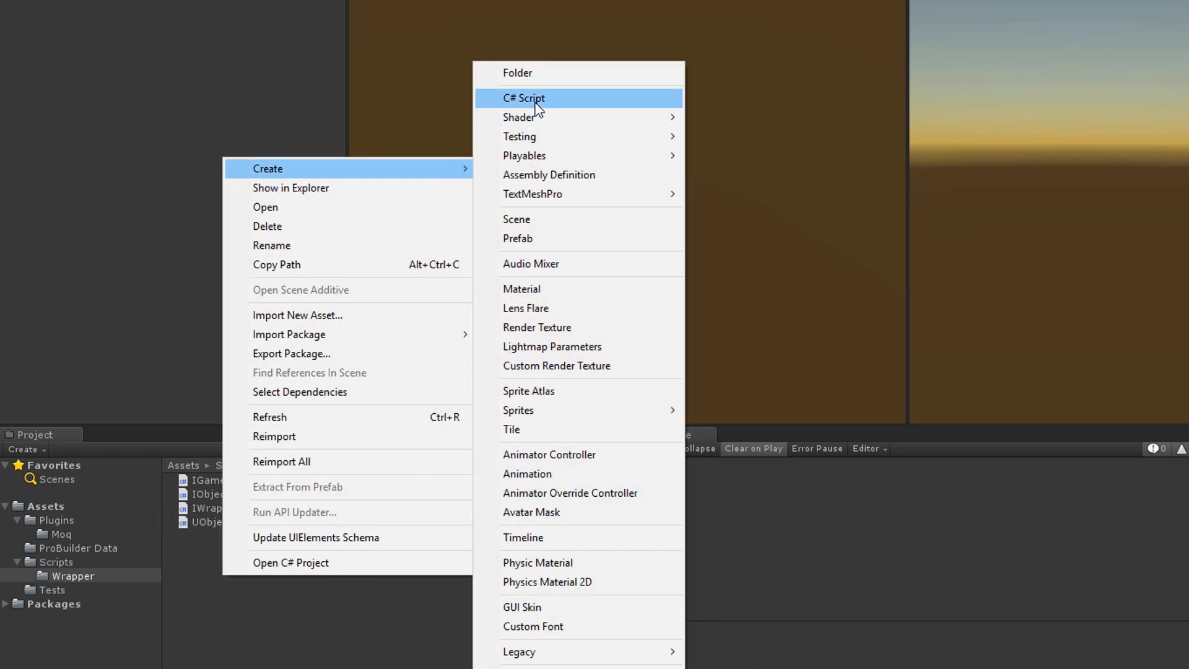
Create a new C# script named UGameObject in the Wrapper folder.
left_click(524, 98)
type("UGameObject")
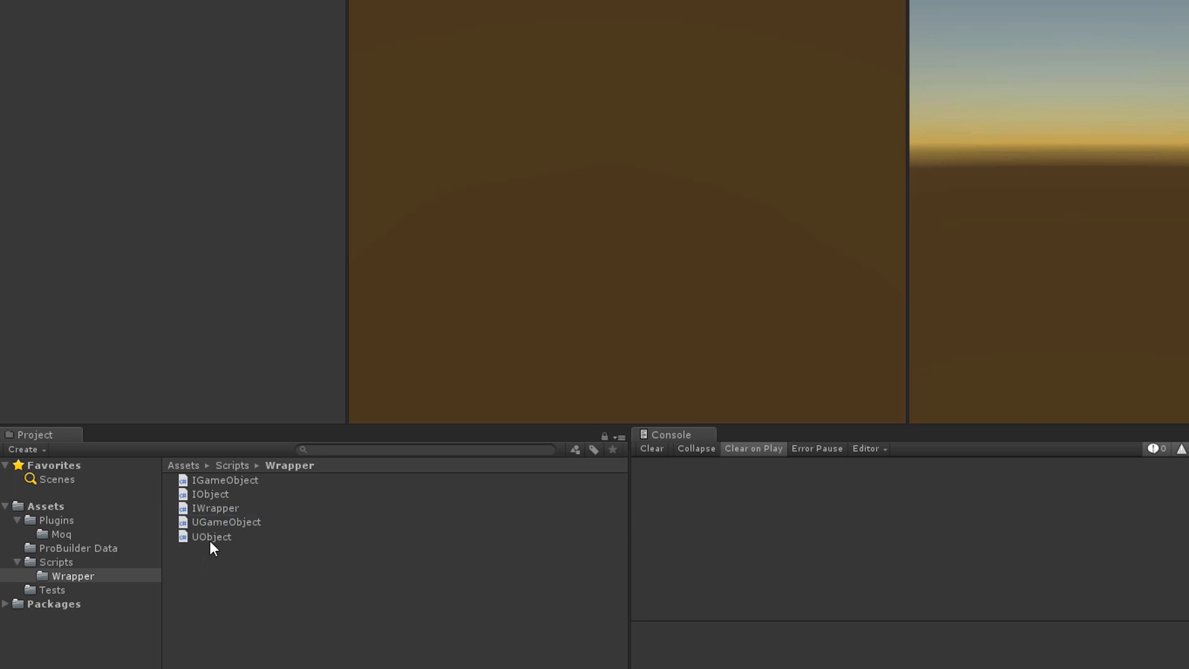
Declare UObject as a [System.Serializable] abstract class implementing IObject.
double_click(211, 536)
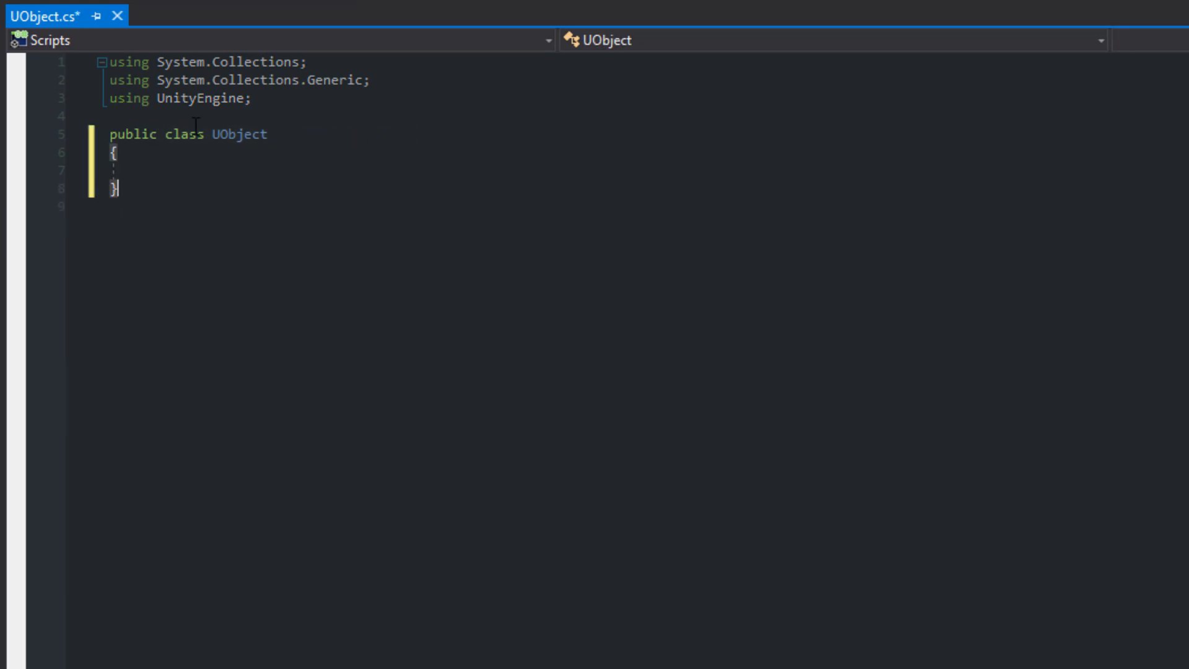
type(": IObject")
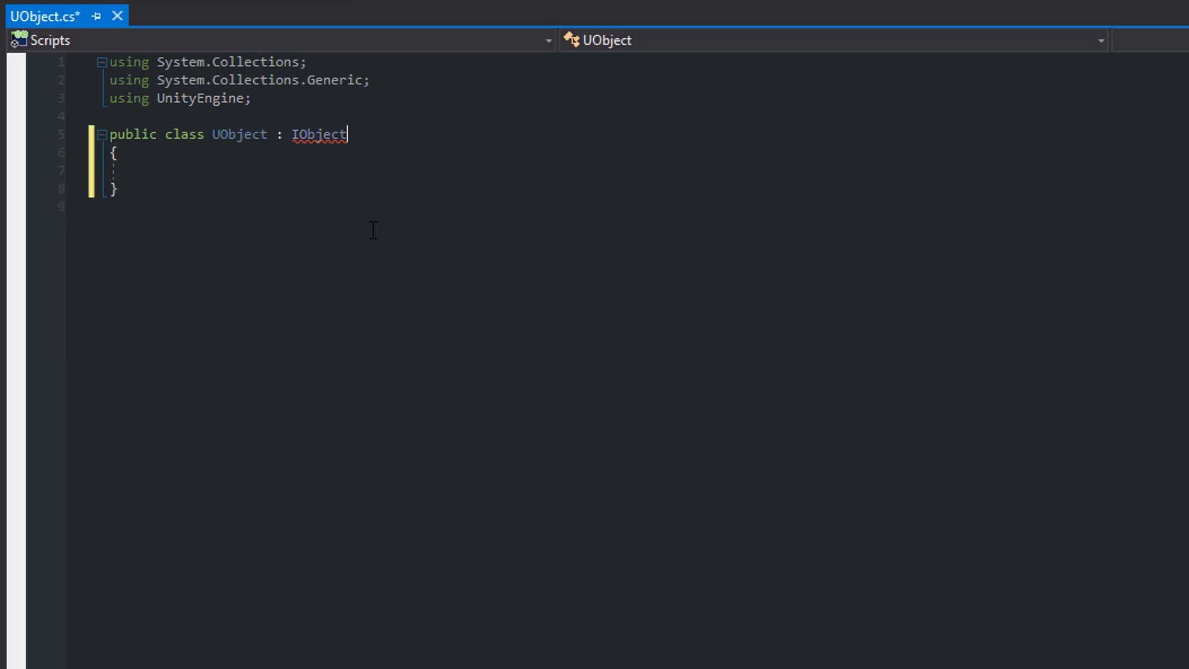
key("Enter")
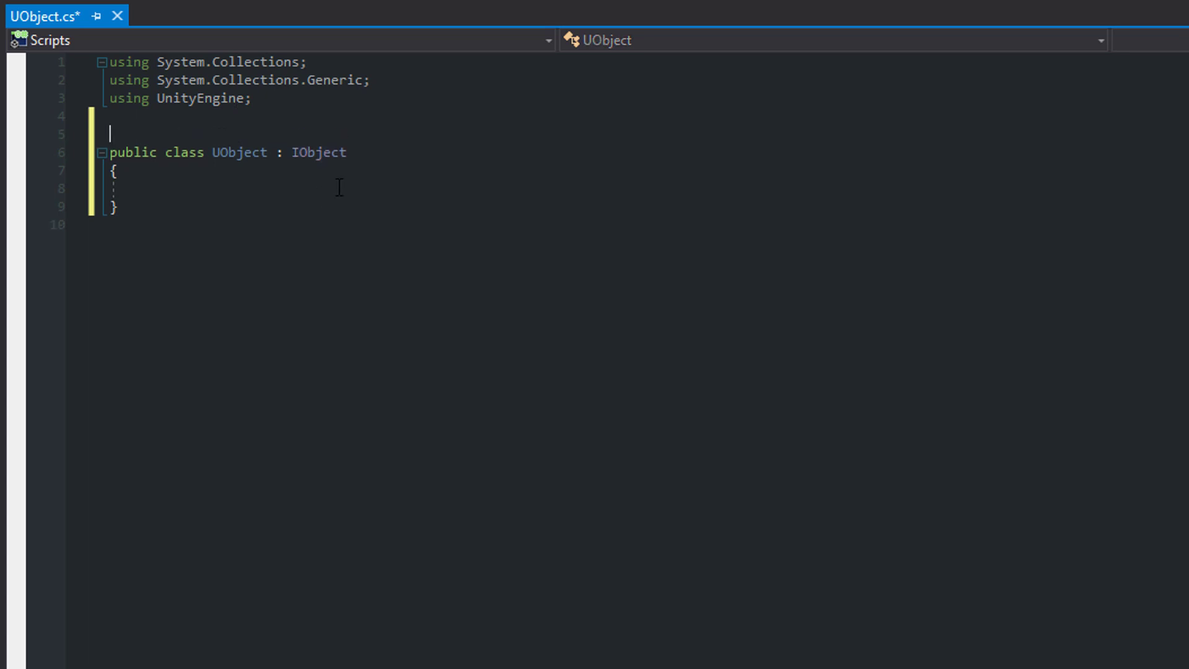
type("[System.Serializable]")
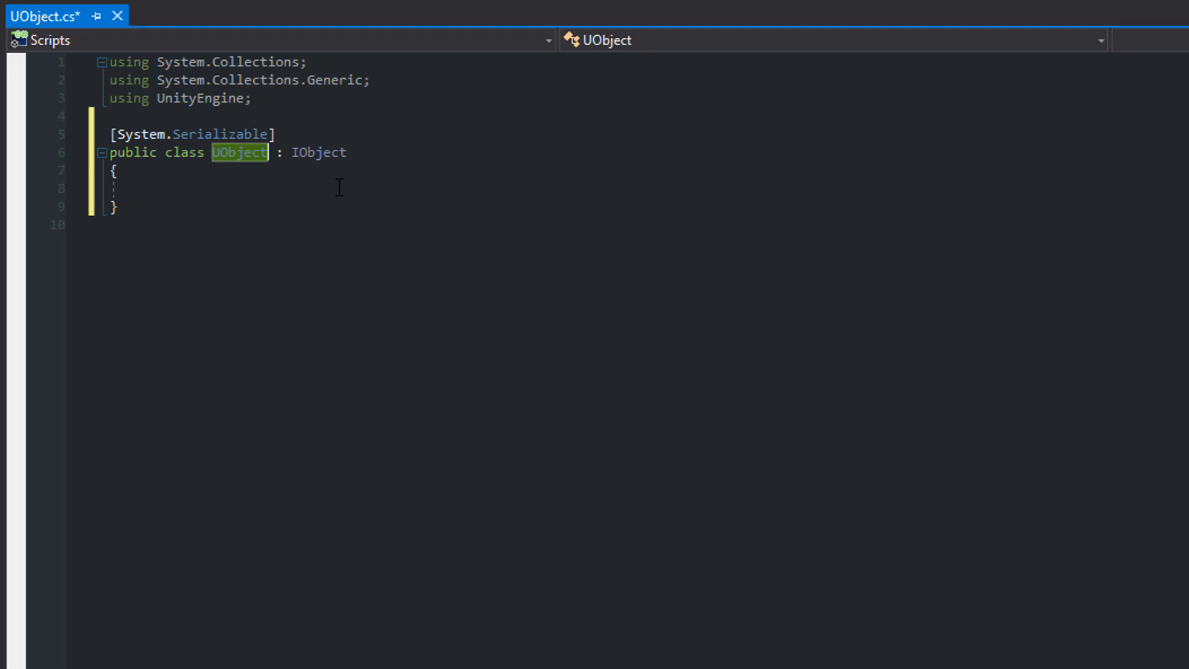
type("abstract")
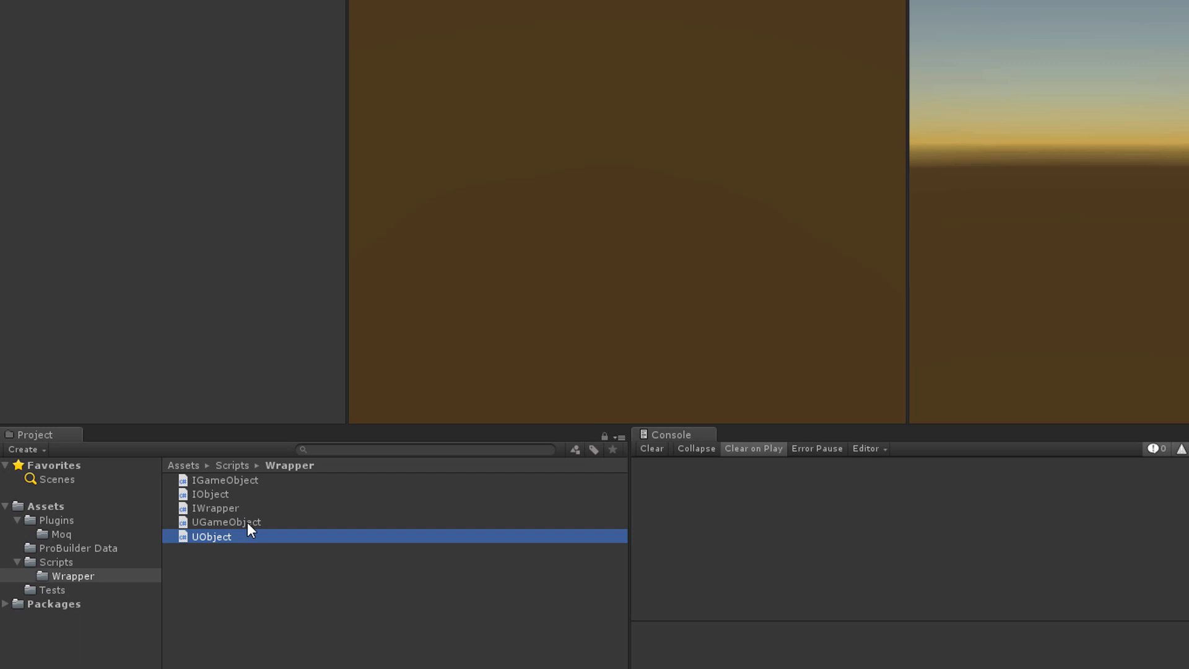
Derive UGameObject from UObject, add a [SerializeField] GameObject field, and call SetActive(value) on it.
double_click(227, 521)
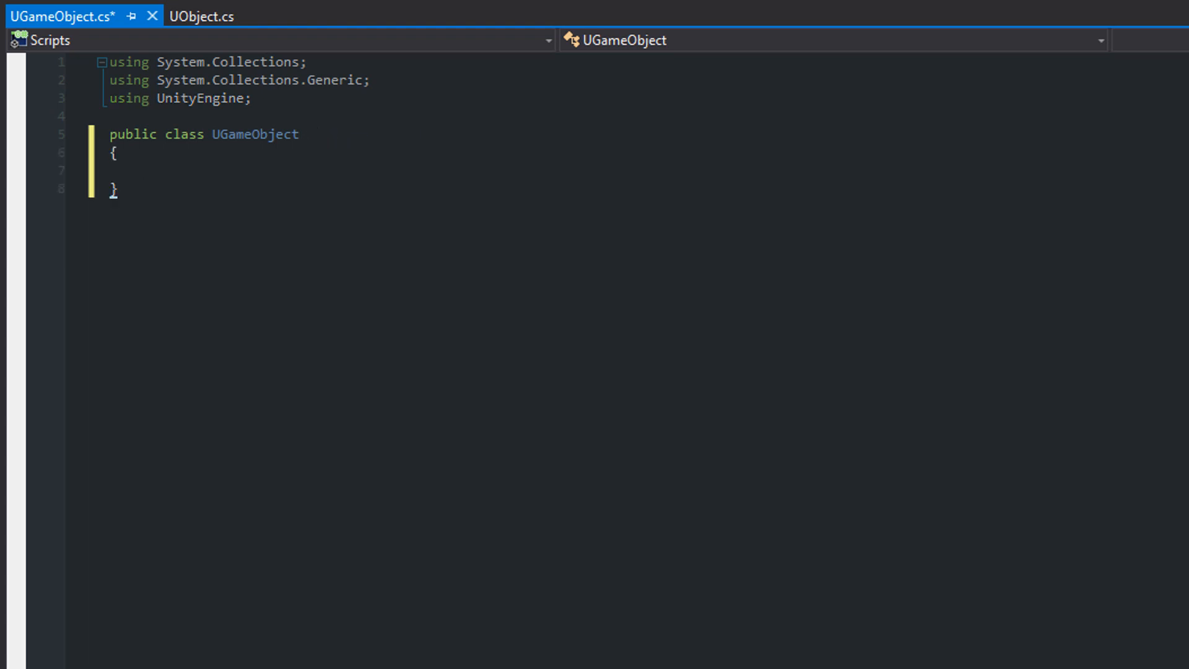
type(": UObject, IGameObject")
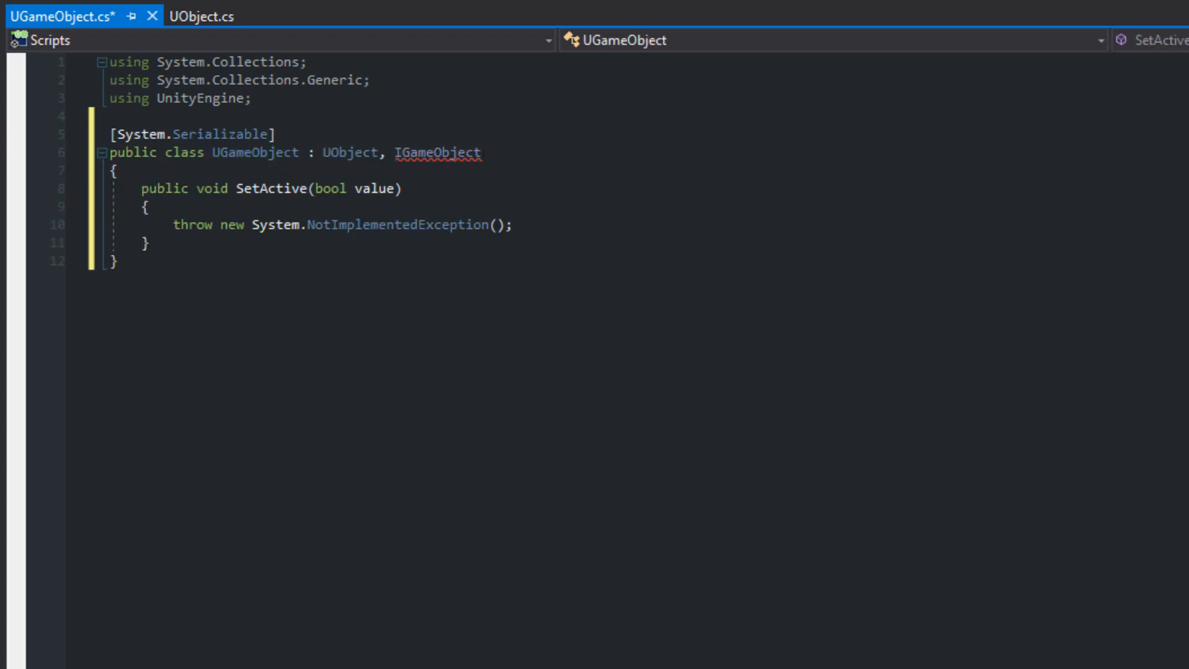
key("Enter")
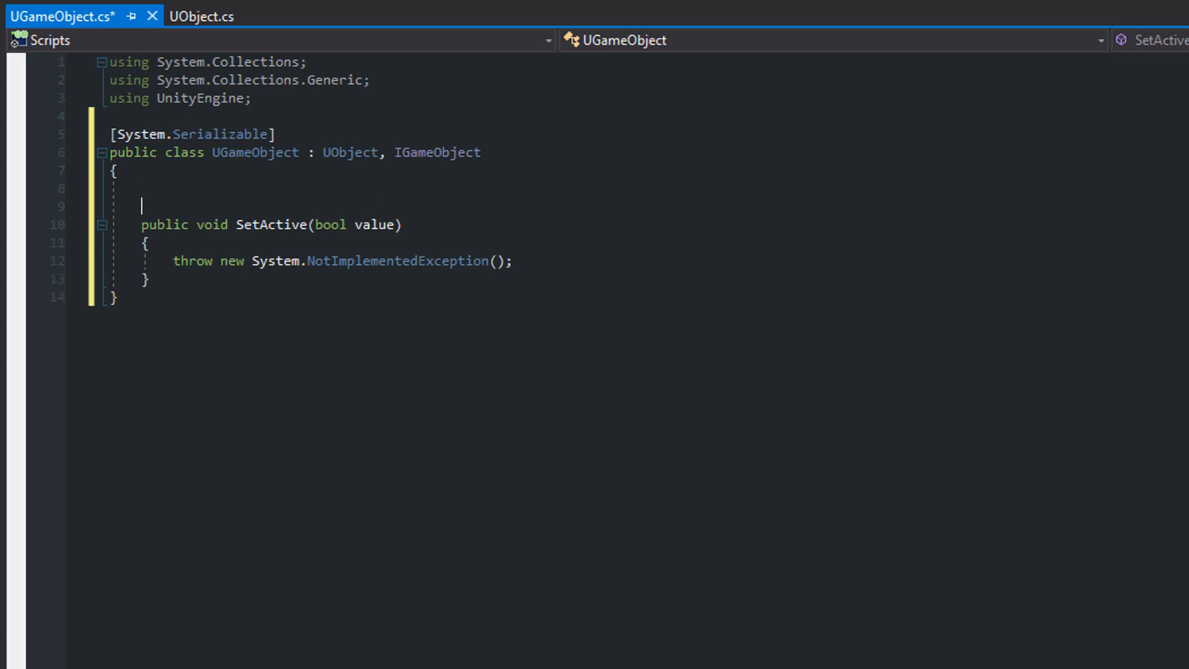
type("[SerializeField")
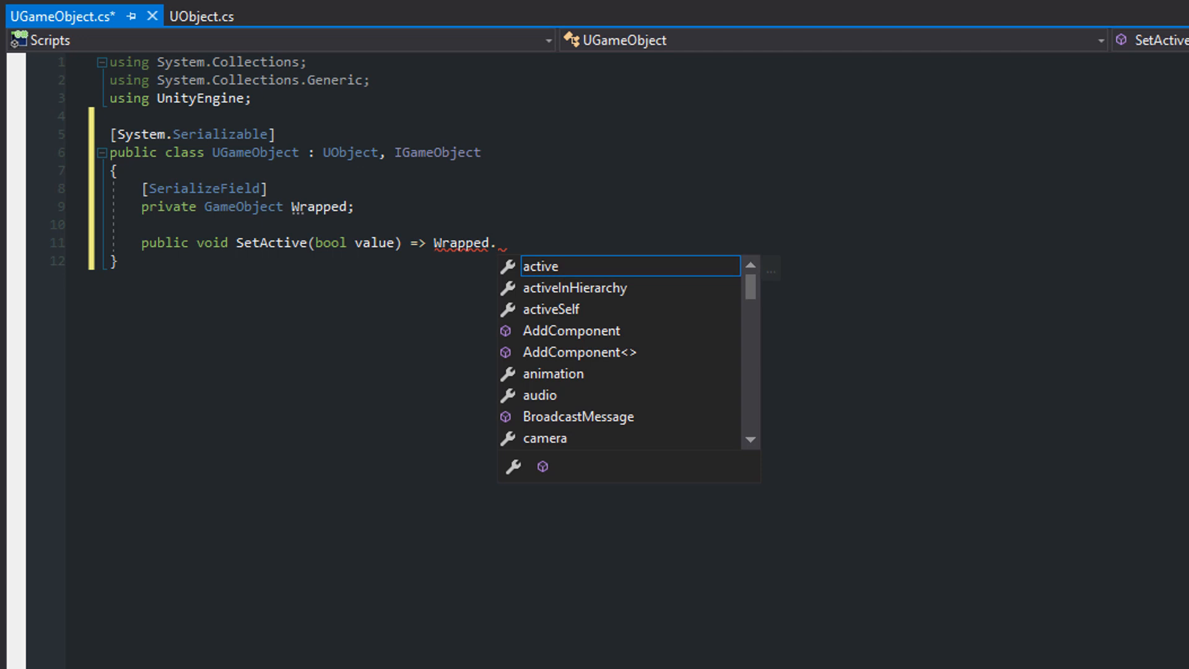
type("SetActive(value)")
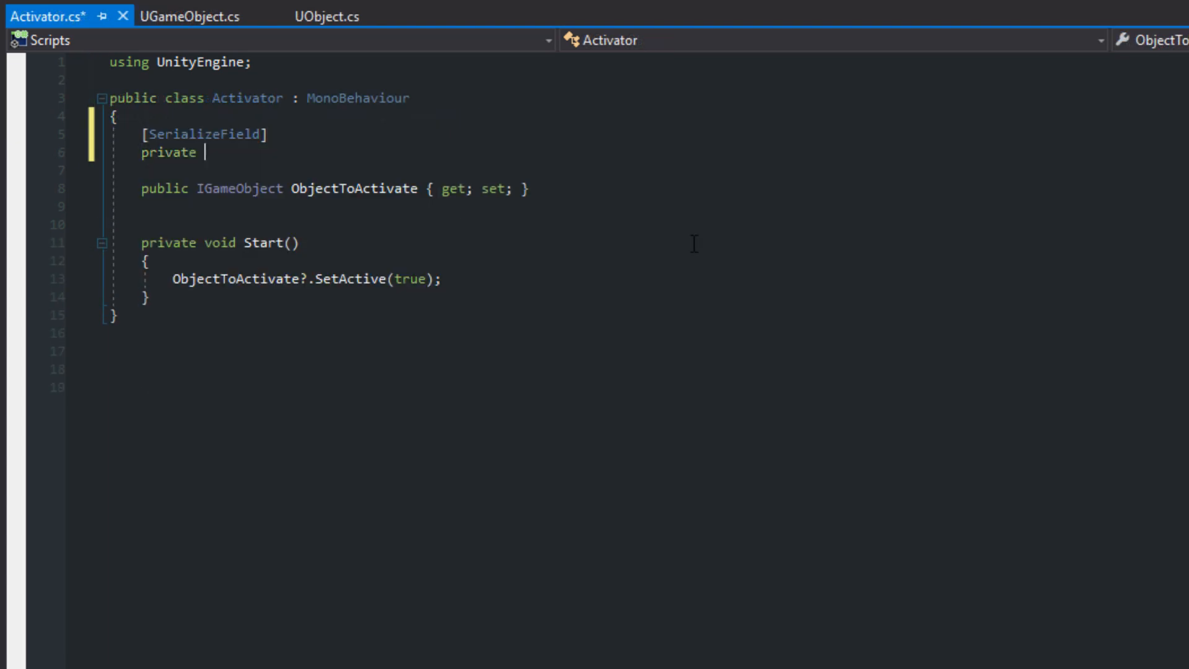
Add a private UGameObject objectToActivate field under [SerializeField] in Activator.
type("UGameObject objectTo")
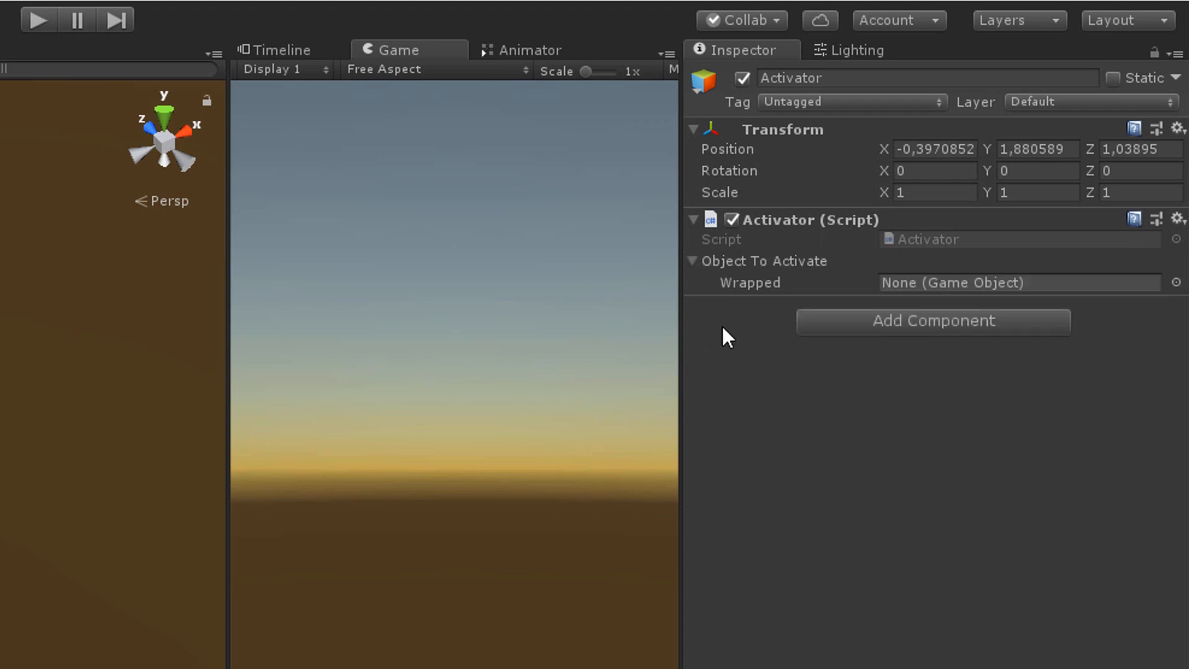
left_click(693, 261)
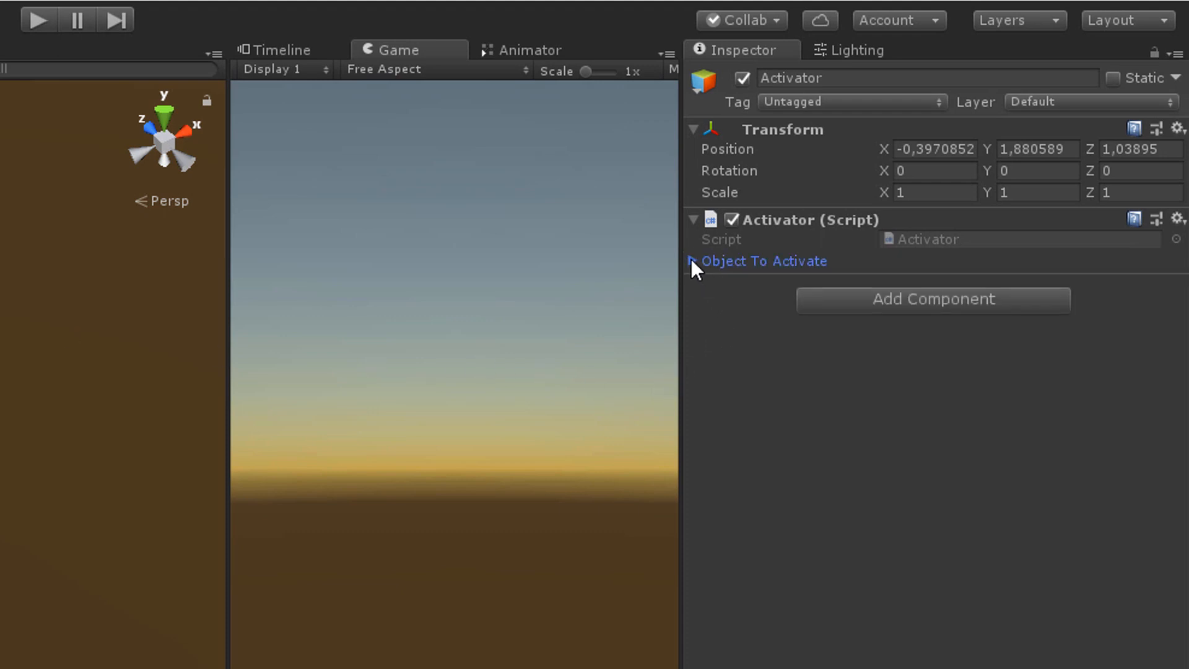
left_click(692, 261)
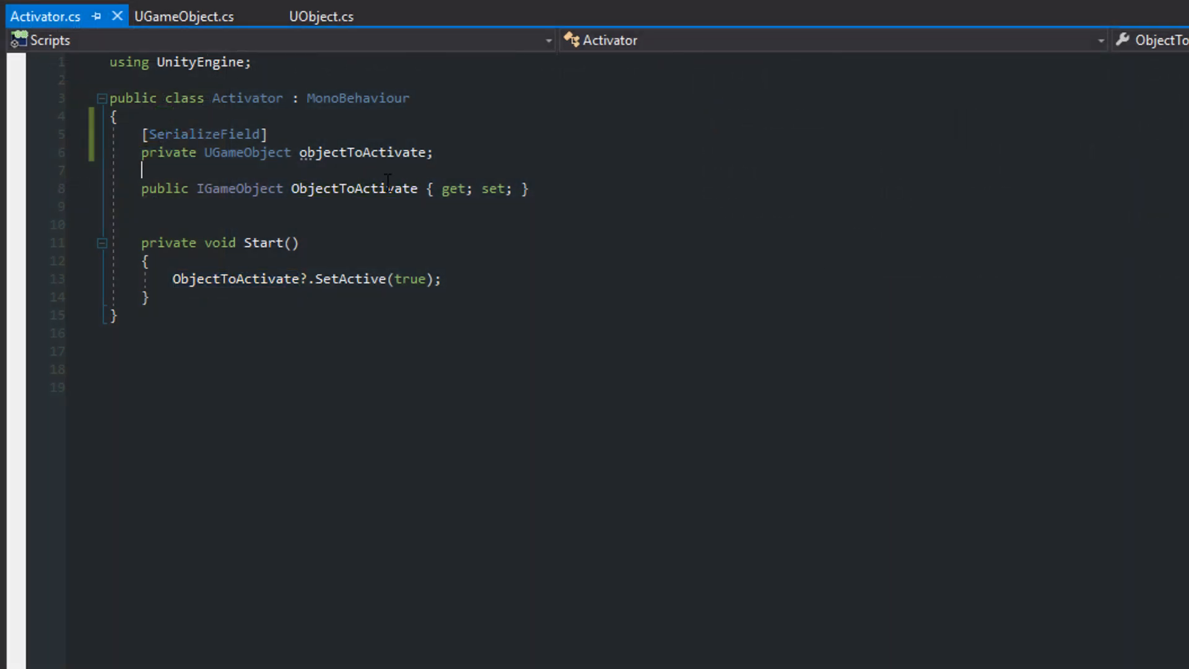
mouse_move(991, 575)
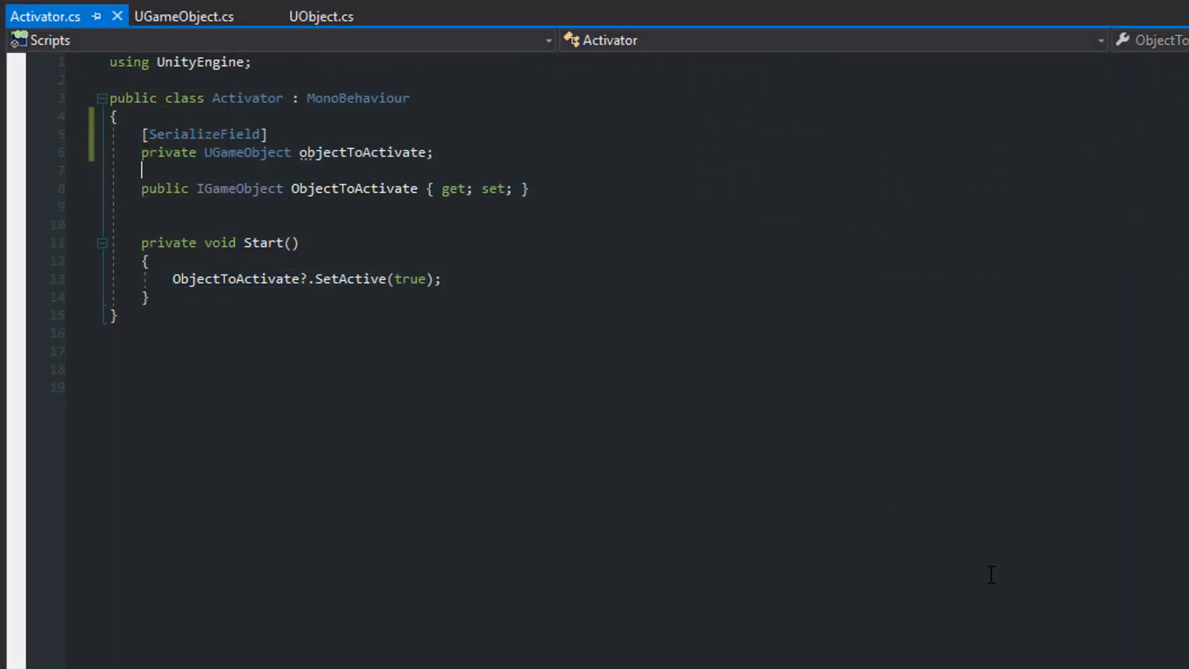
Have ObjectToActivate get objectToActivate and set it to value as UGameObject.
key("Enter")
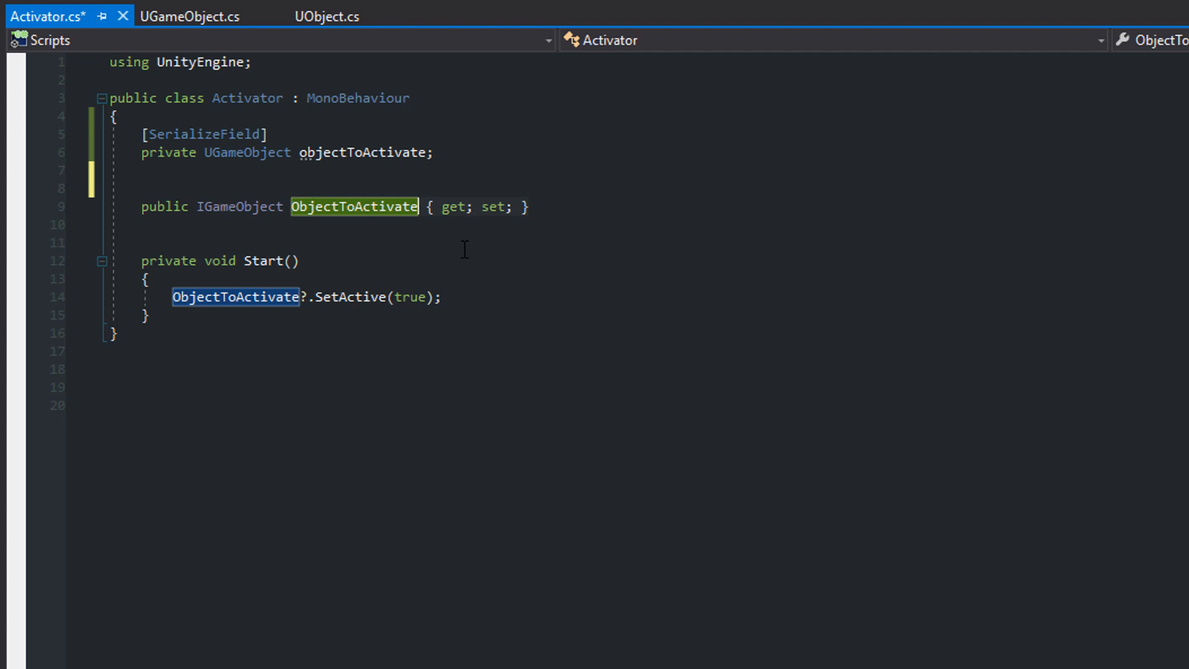
mouse_move(511, 363)
type("get =")
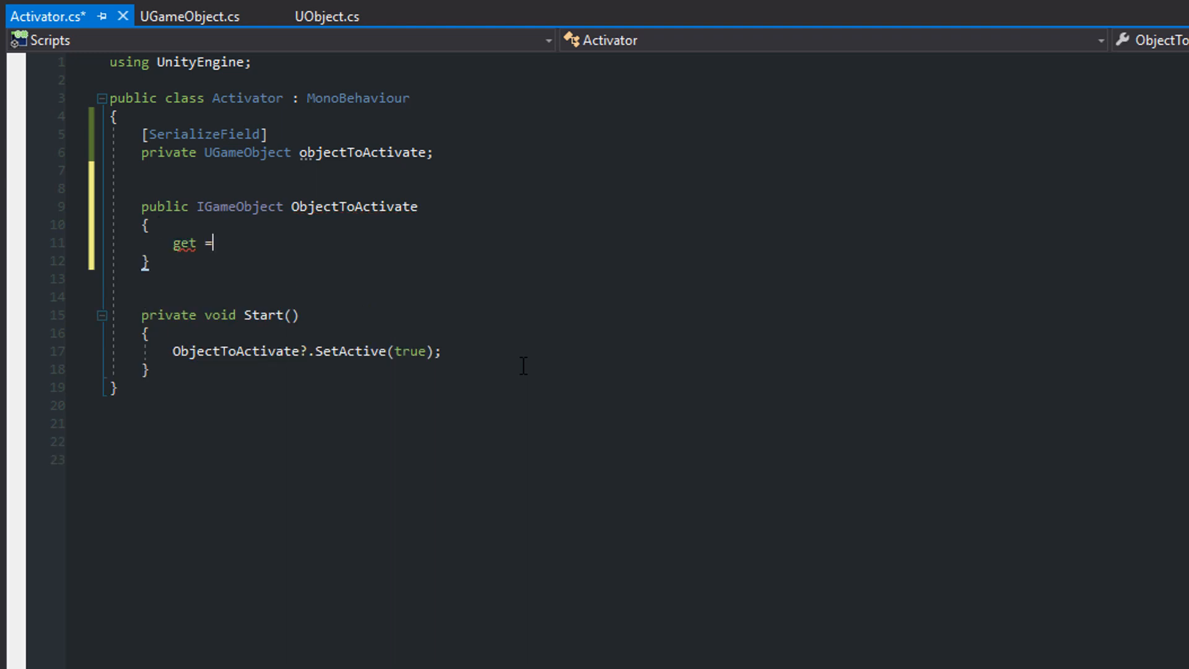
type("> objectToActivate;")
type("objectToActivate = value as UGameObject")
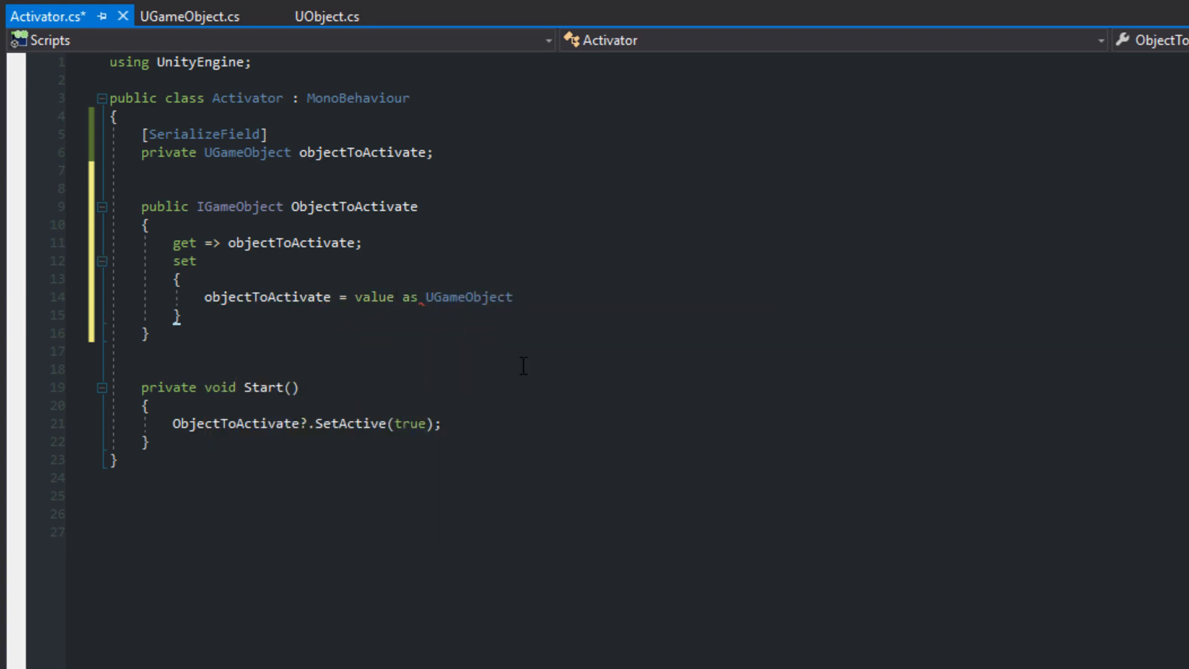
type(";")
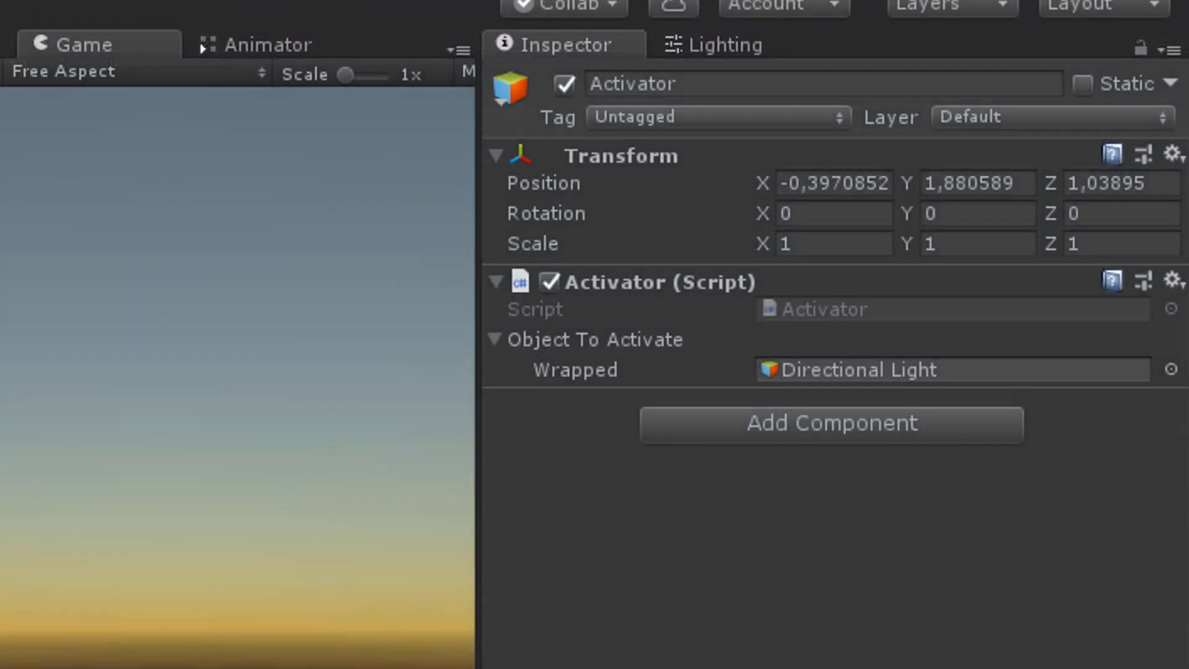
Show the Test Runner with the ActivatorTests Start_GameObjectIsSet_CallsSetActive test.
left_click(951, 370)
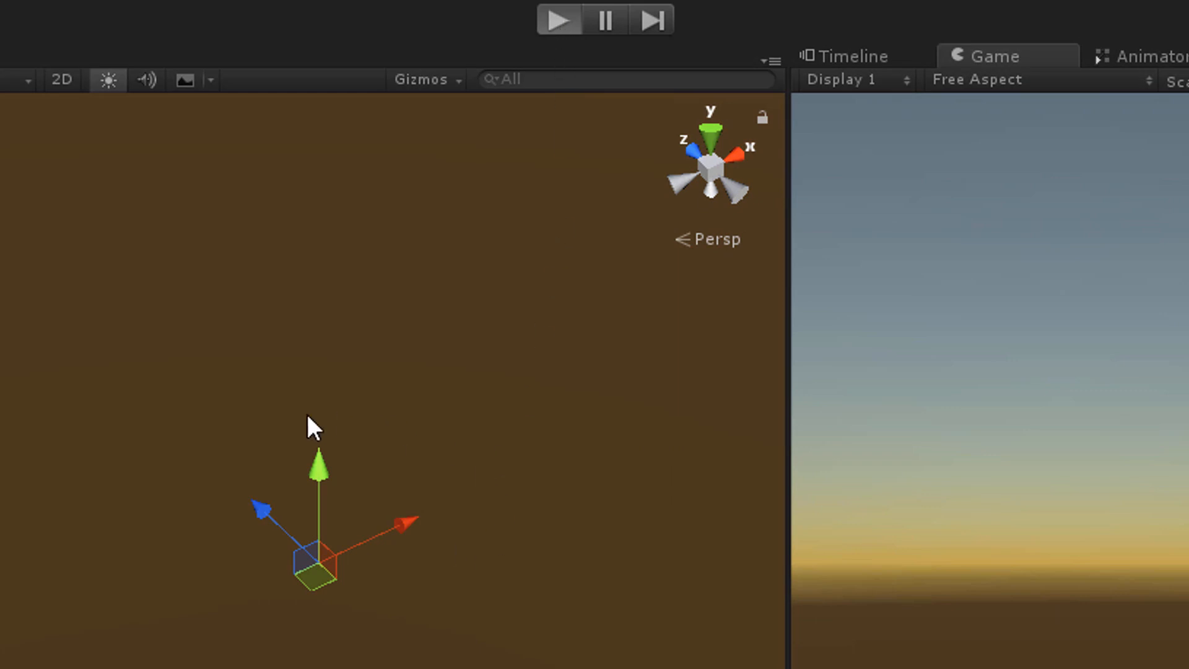
left_click(558, 20)
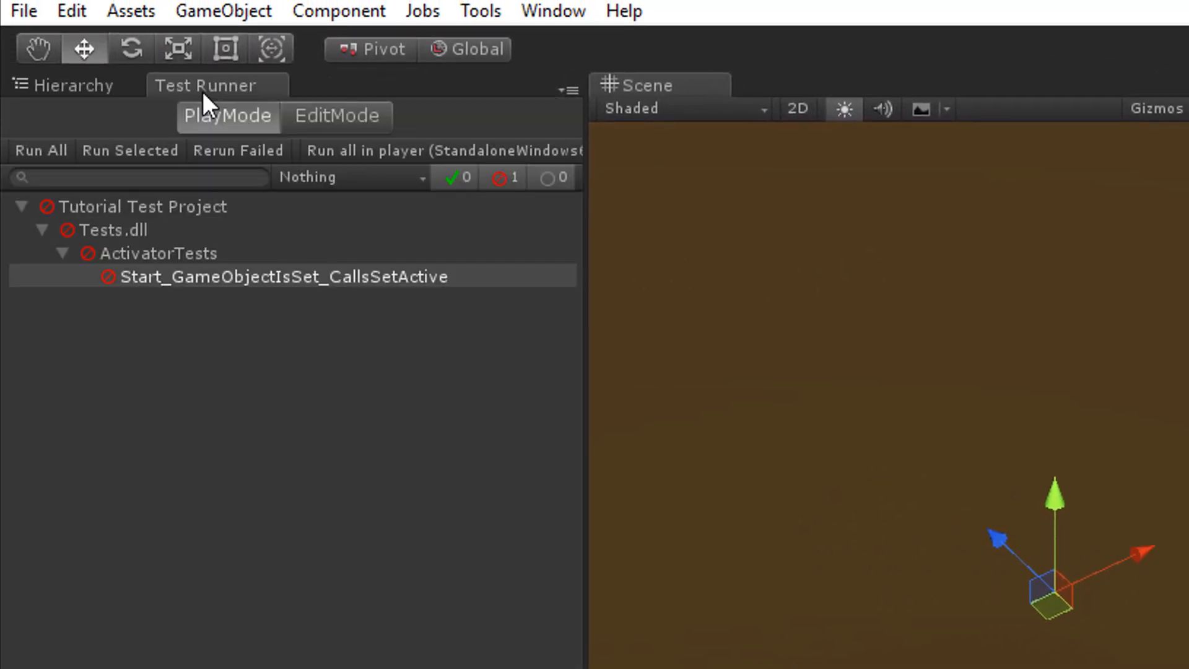
left_click(283, 276)
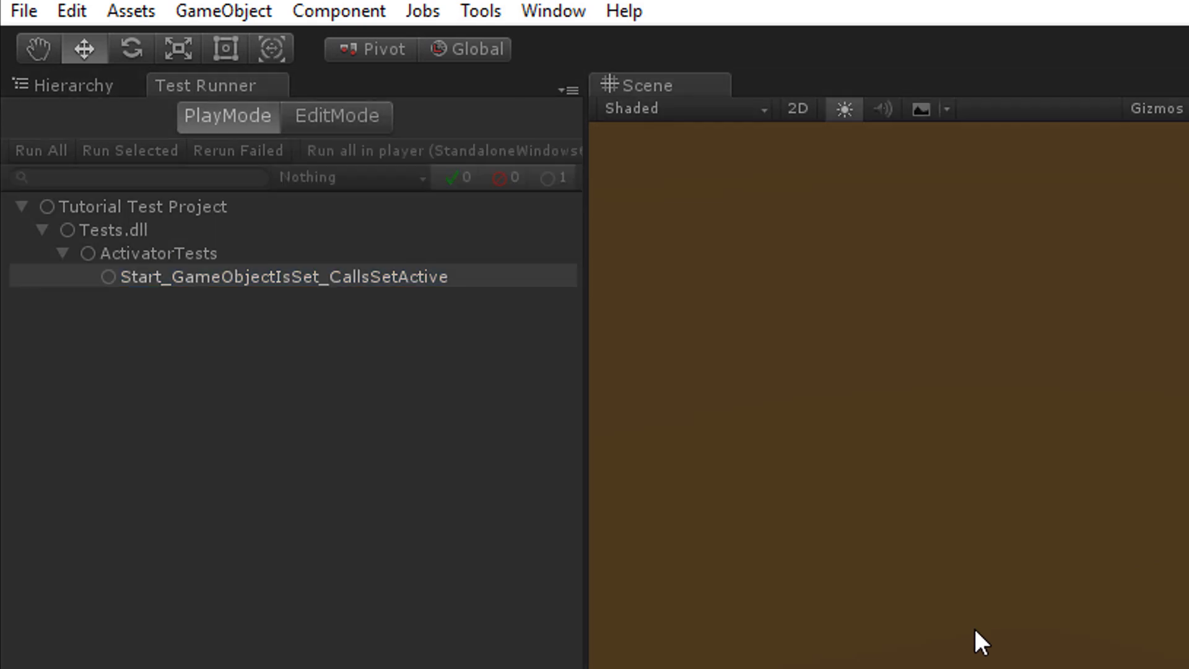
left_click(39, 150)
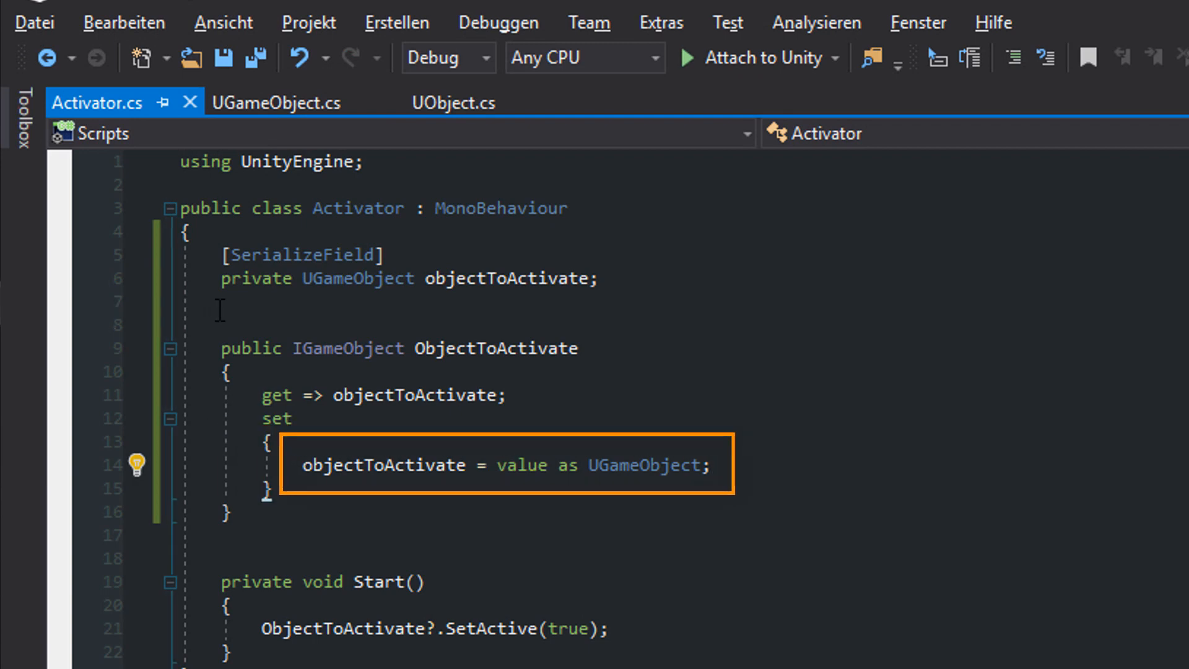
mouse_move(246, 327)
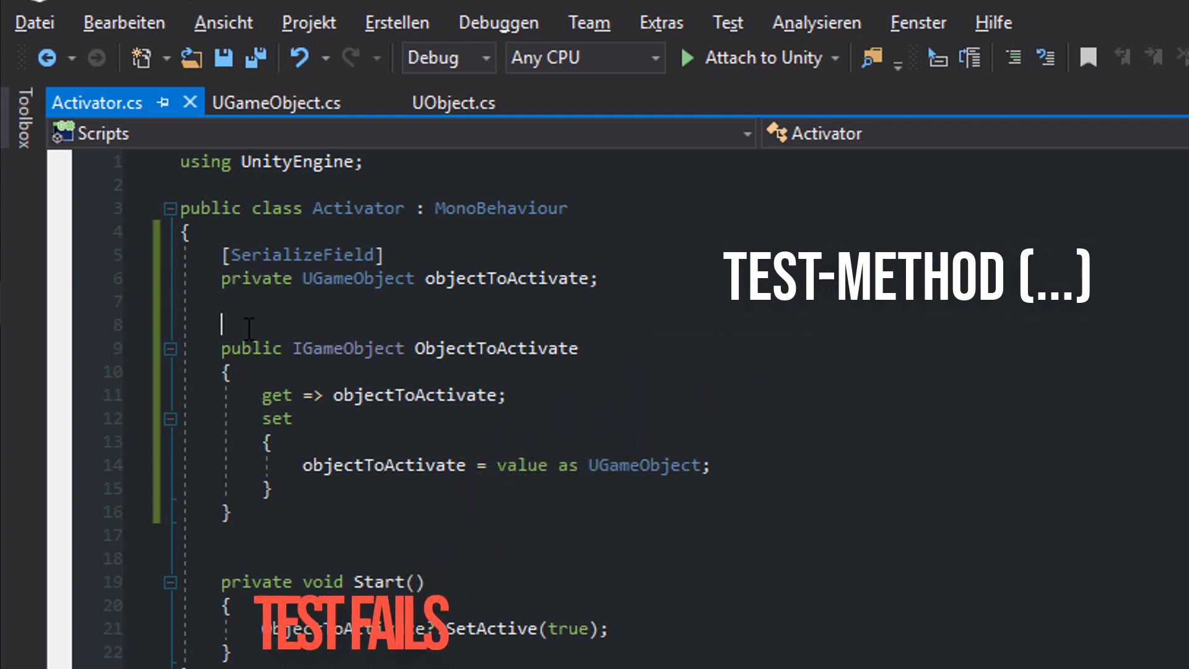
Declare private IGameObject _objectToActivate and return objectToActivate ?? _objectToActivate from the getter.
type("pr")
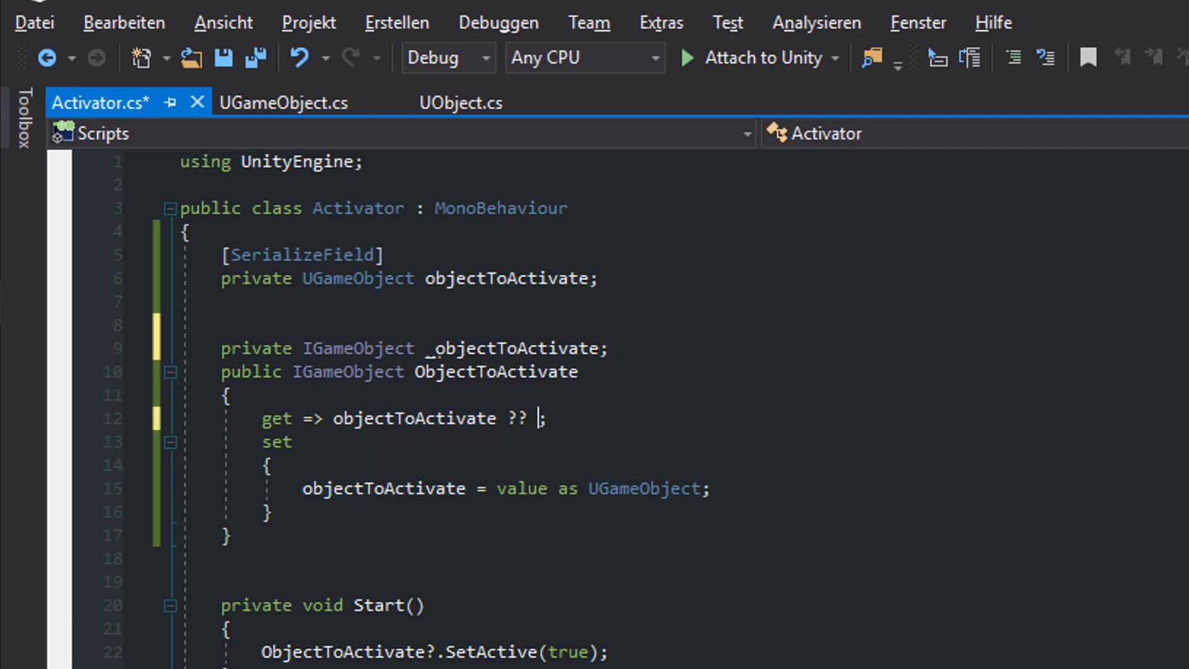
type("_objectToActivate")
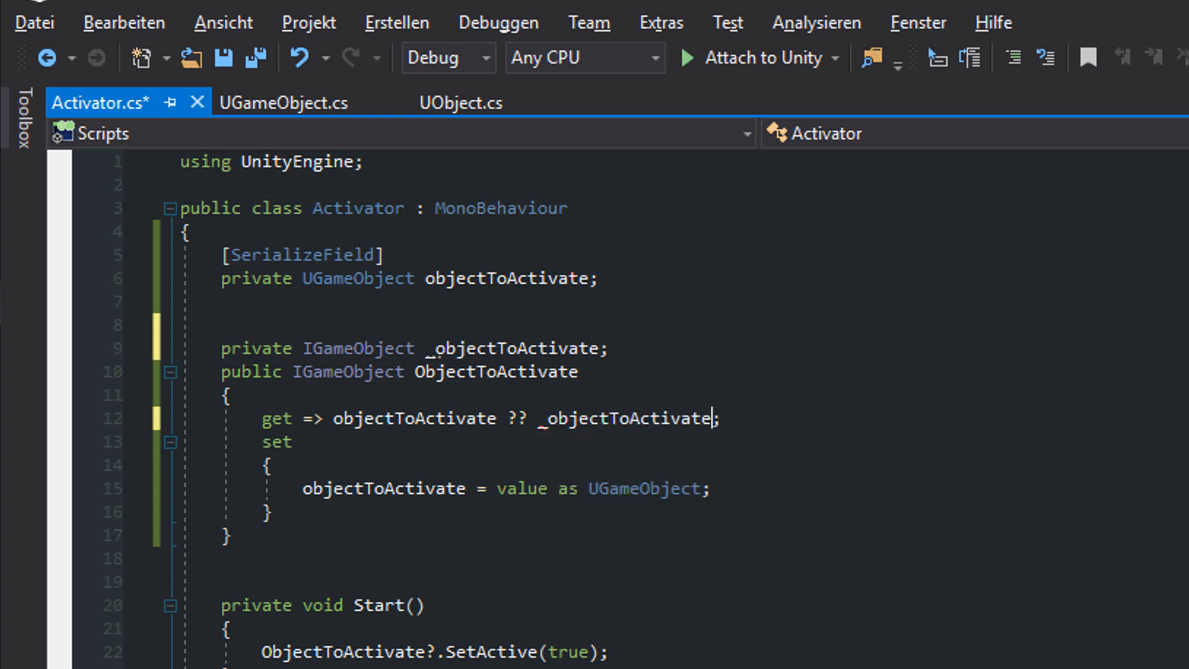
type("_obj")
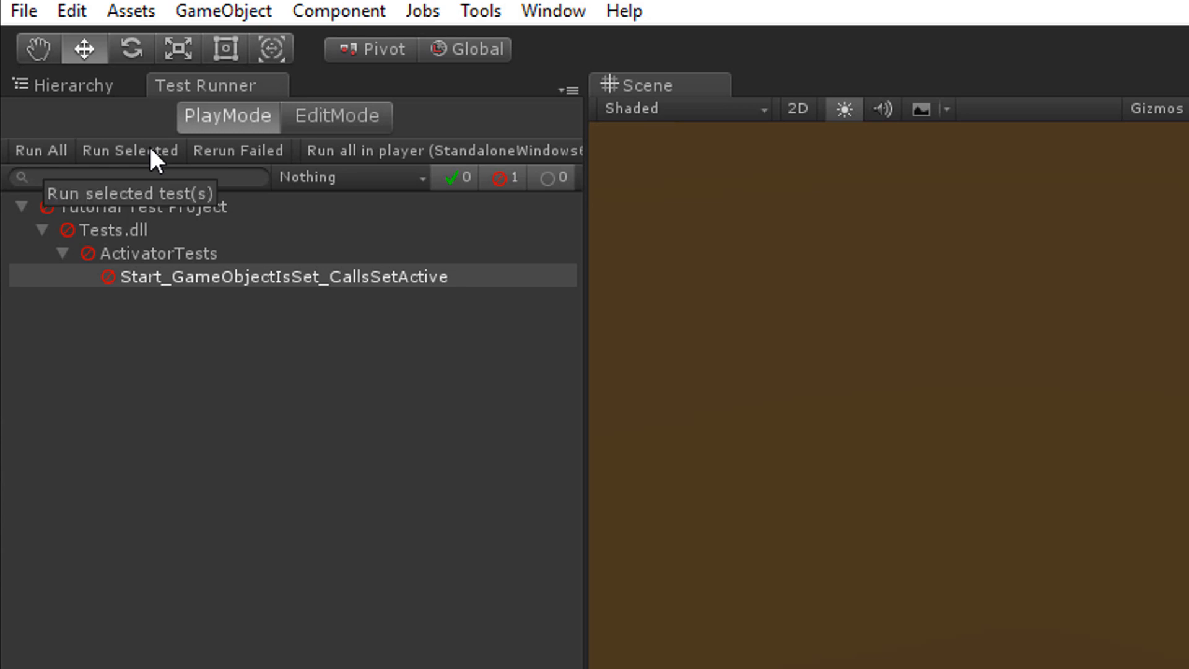
Rerun the selected Start_GameObjectIsSet_CallsSetActive test.
left_click(130, 150)
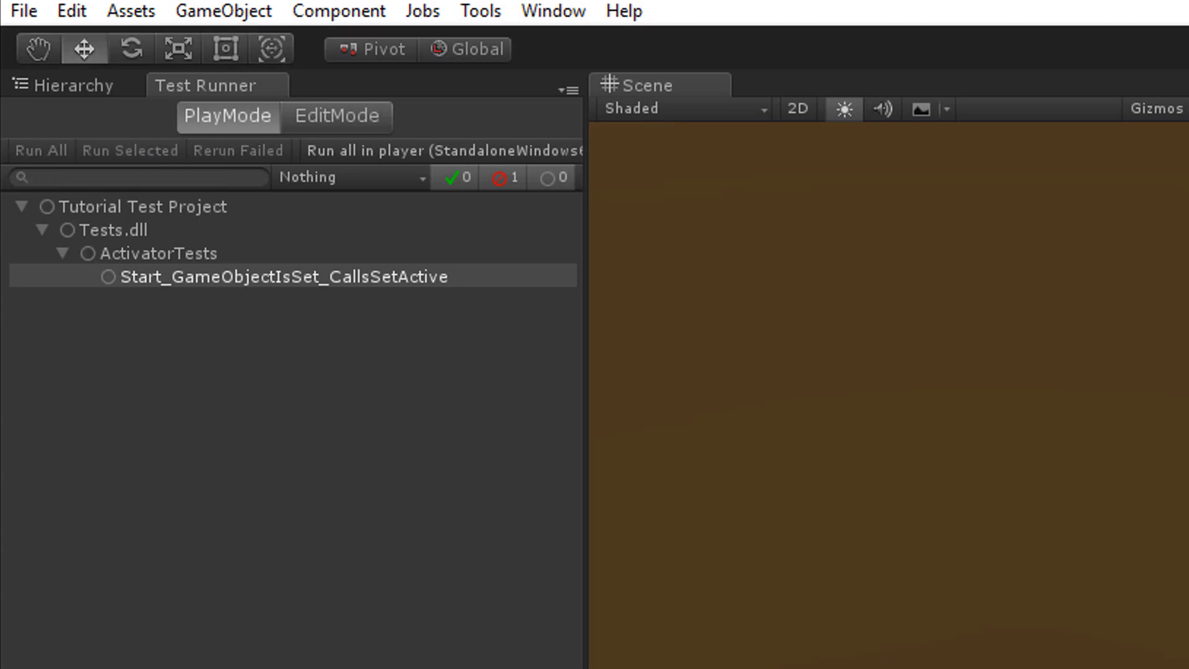
left_click(39, 150)
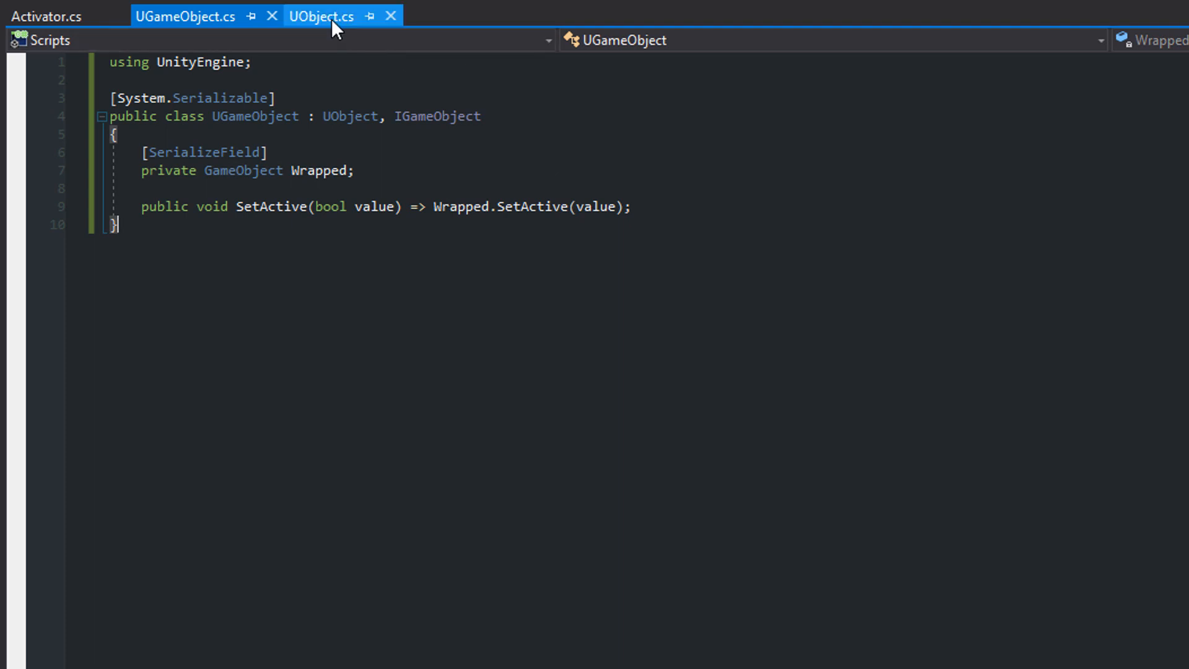
Make UObject<TWrapped> where TWrapped : Object, import UnityEngine, add [SerializeField] TWrapped wrapped.
left_click(323, 17)
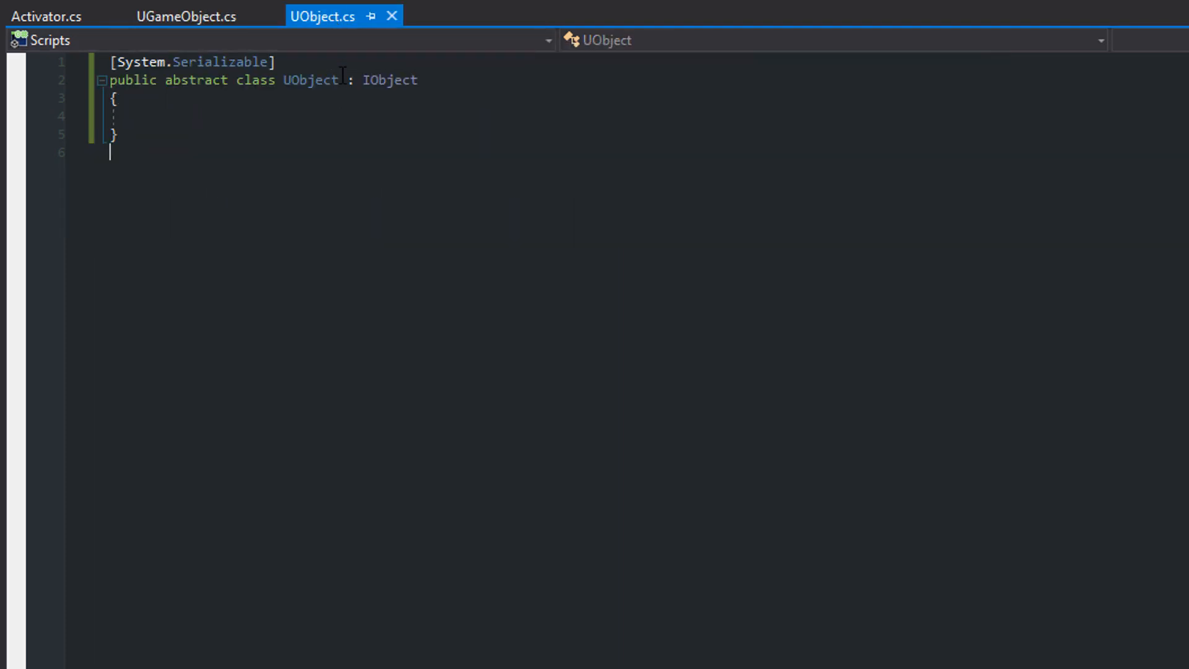
double_click(312, 80)
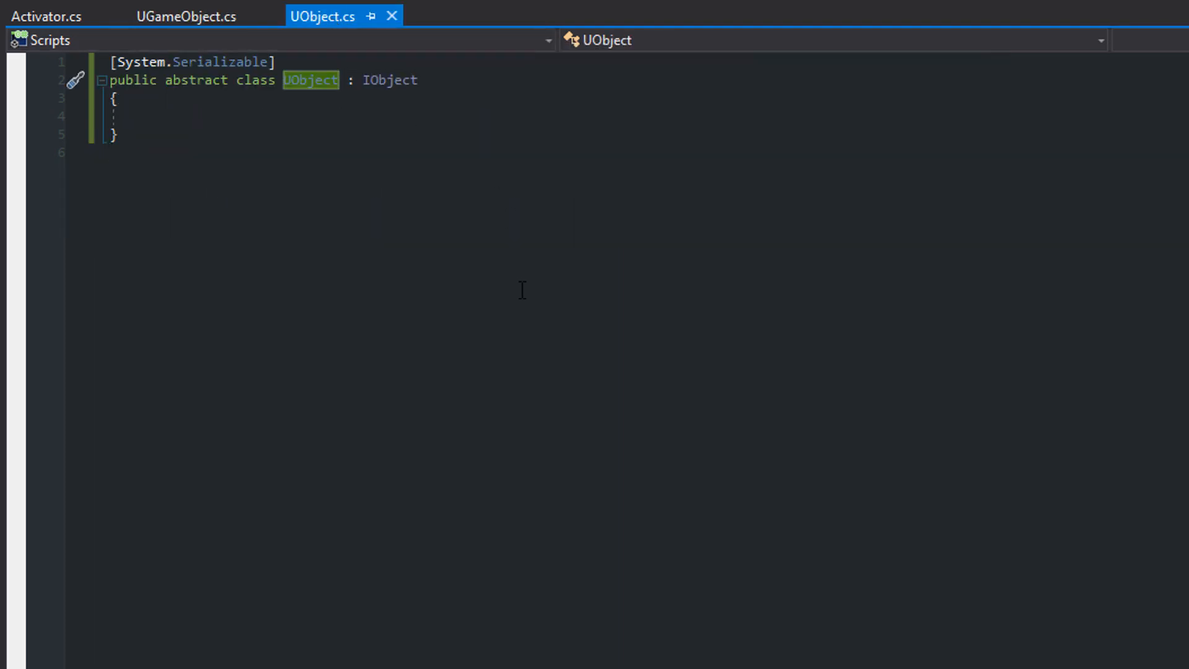
type("<TW")
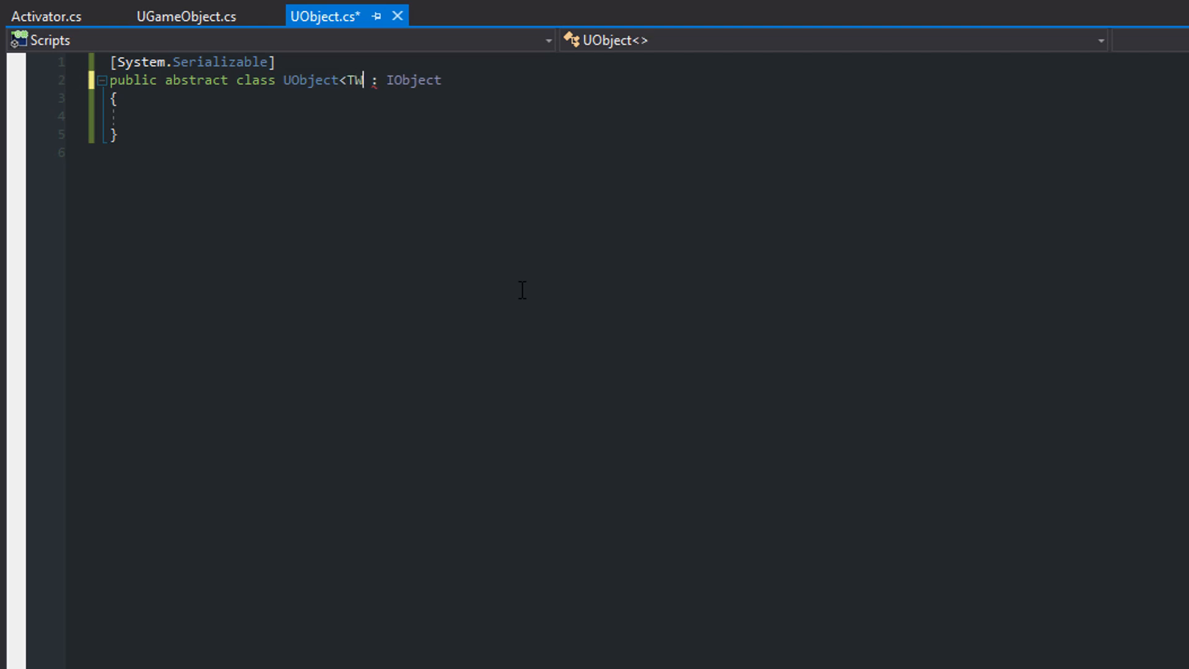
type("rapped>")
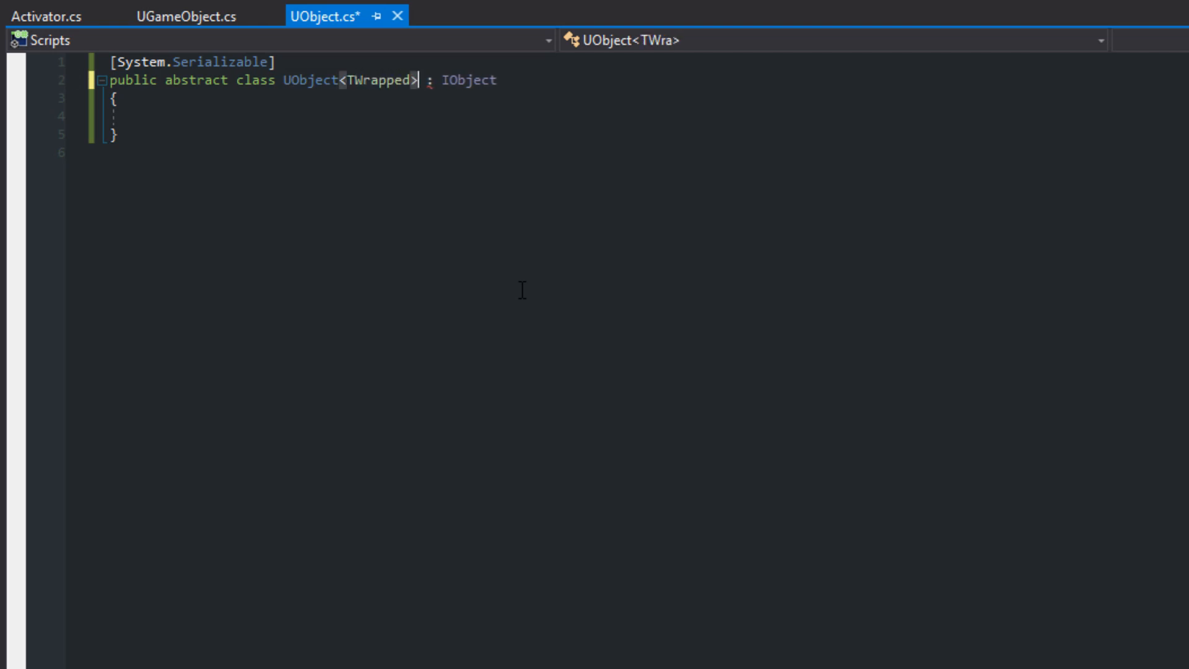
key("Enter")
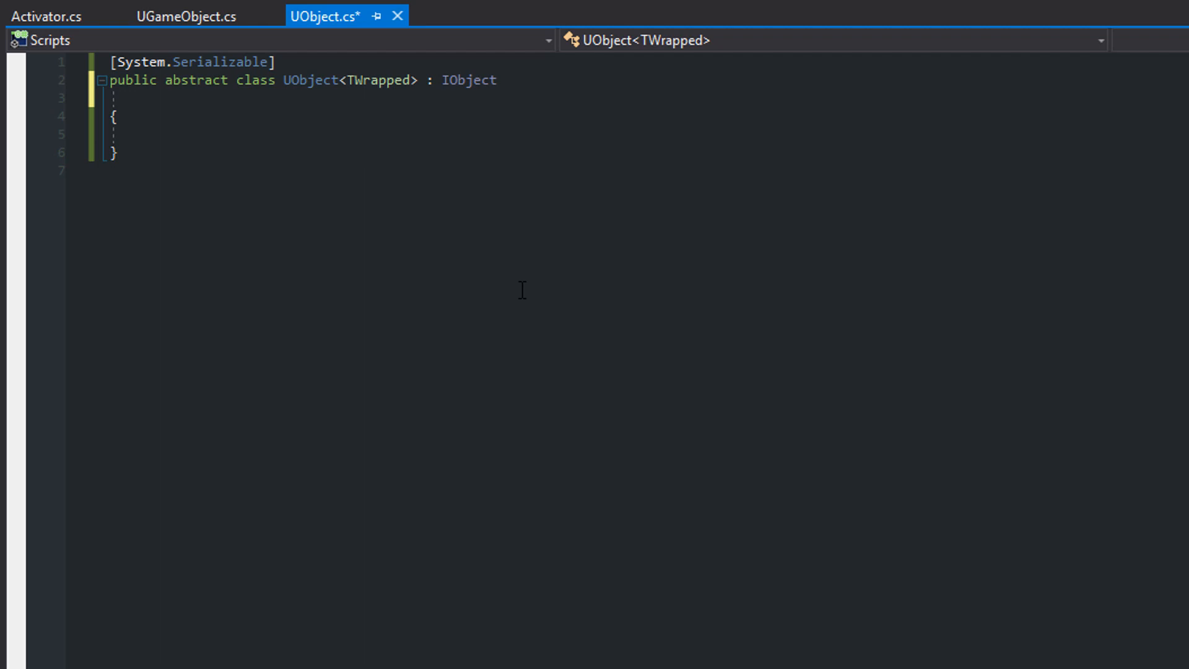
type("where TWrapped : Object")
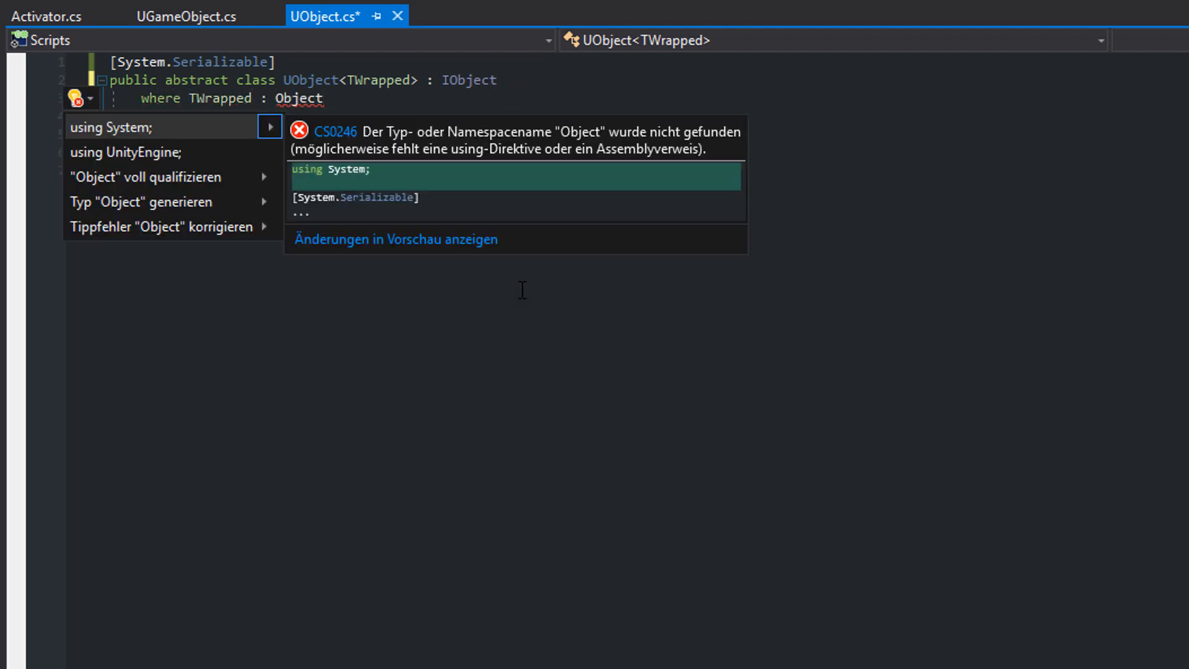
left_click(111, 126)
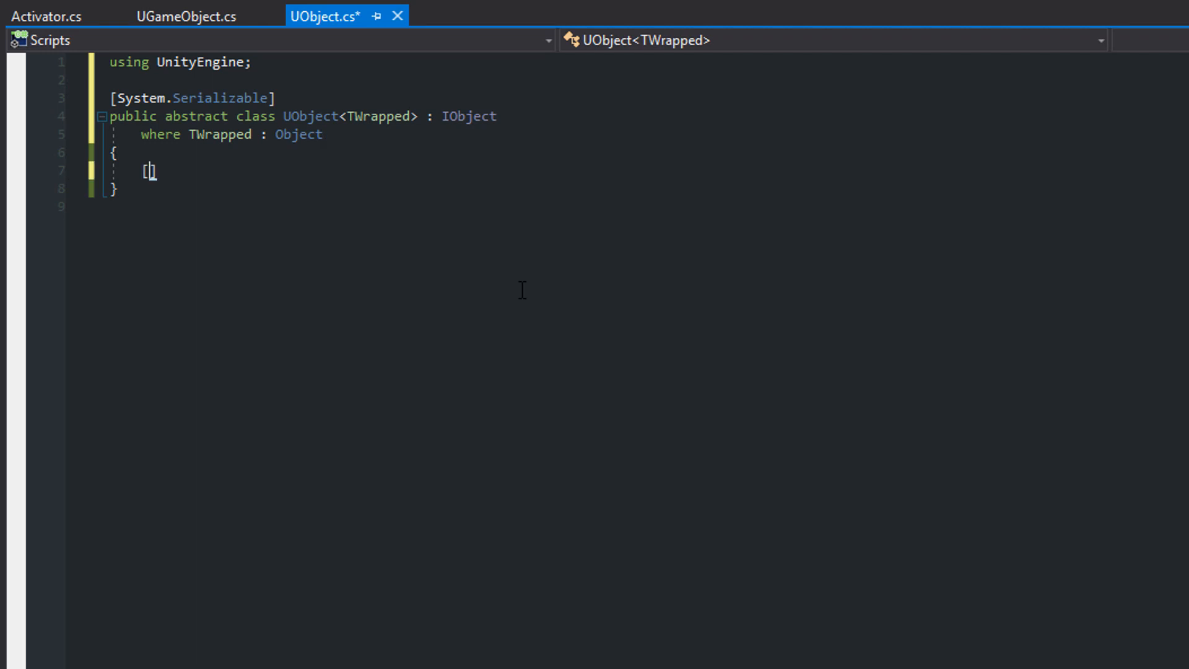
type("[SerializeField]")
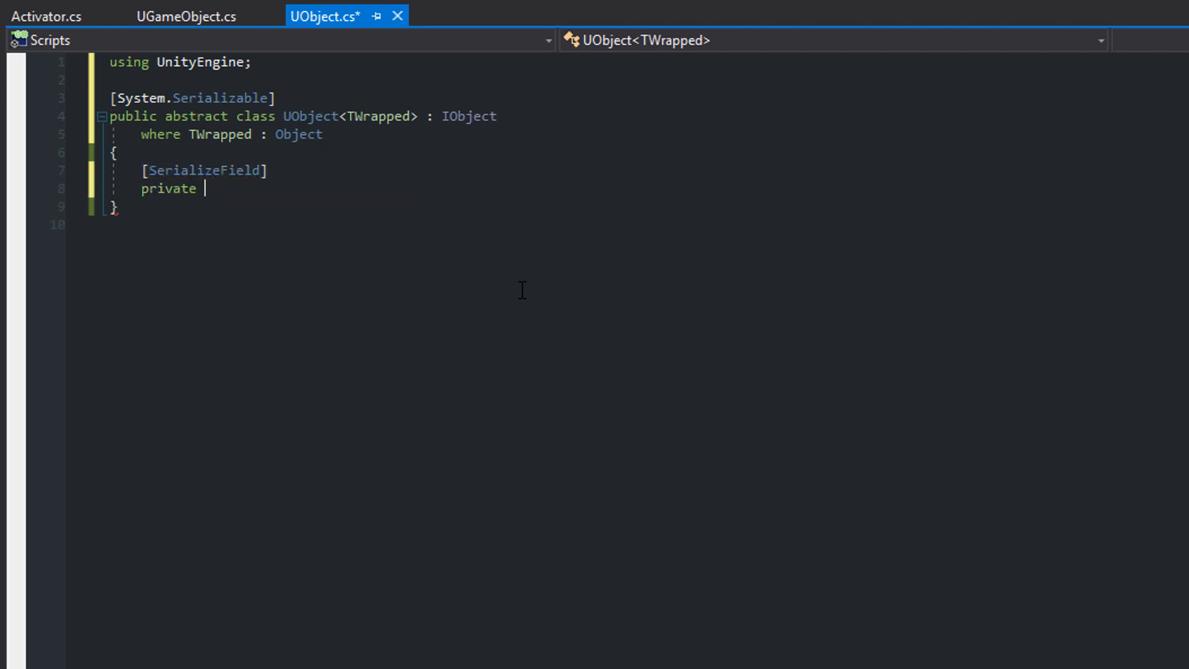
type("TWrapped wrapped")
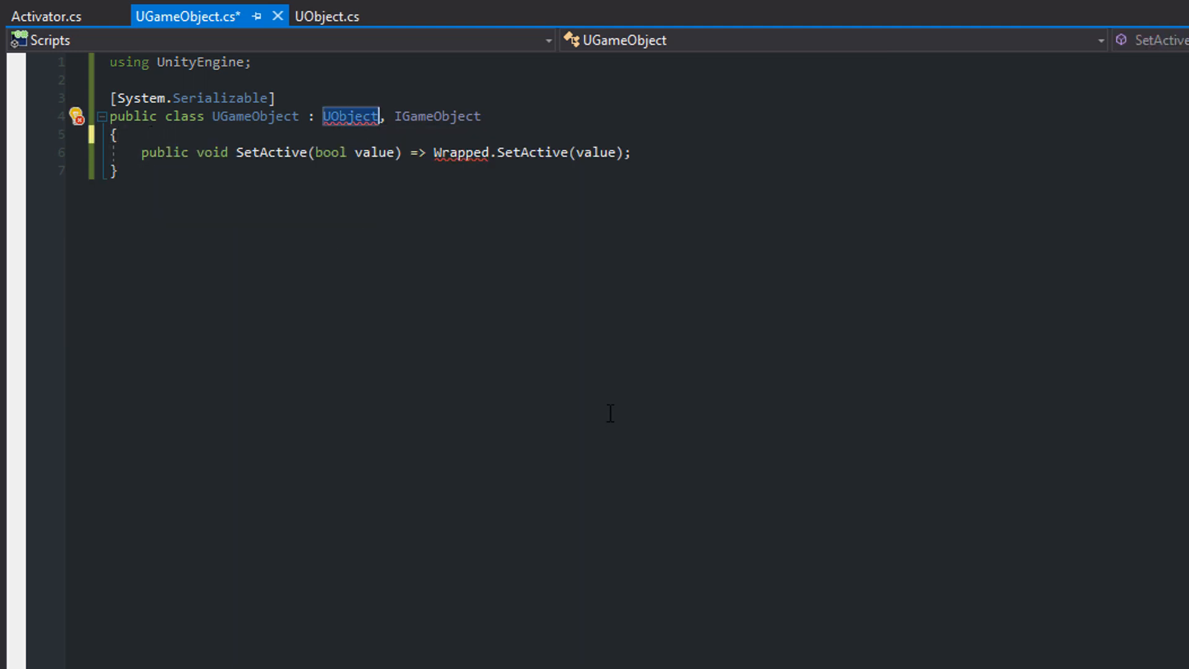
Change UGameObject's base class to UObject<GameObject>.
type("<GameObject>")
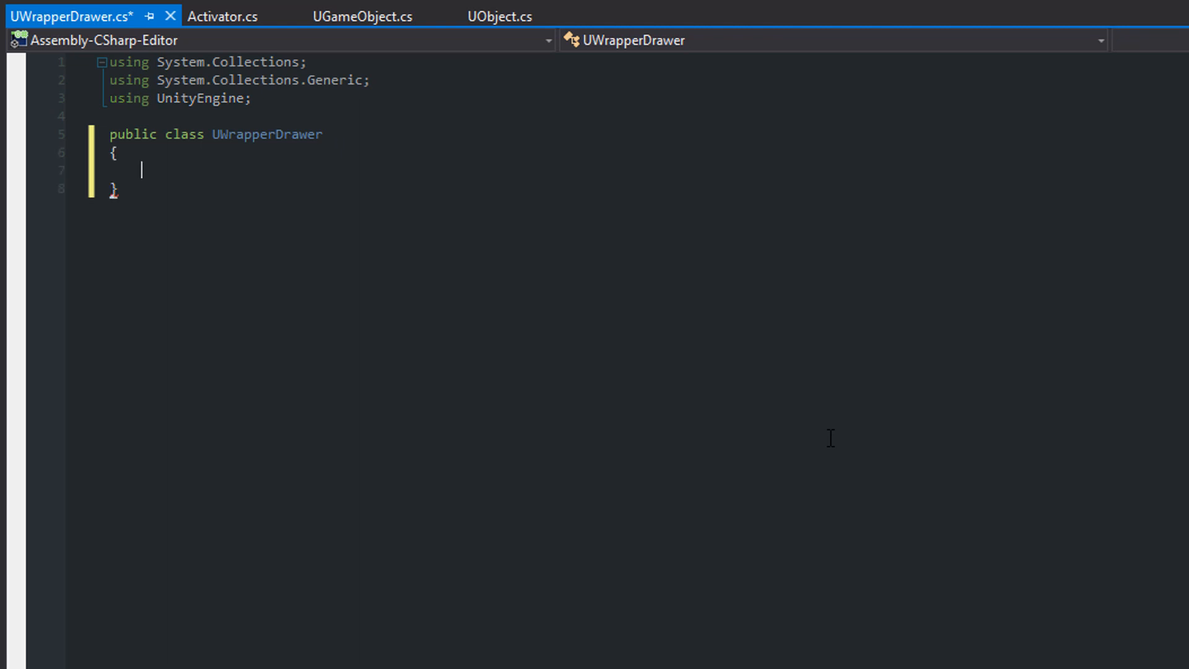
Start a [CustomPropertyDrawer(typeof(UObject)] attribute on UWrapperDrawer, then create and open a UWrapper script.
type("[CustomPropertyDrawer(")
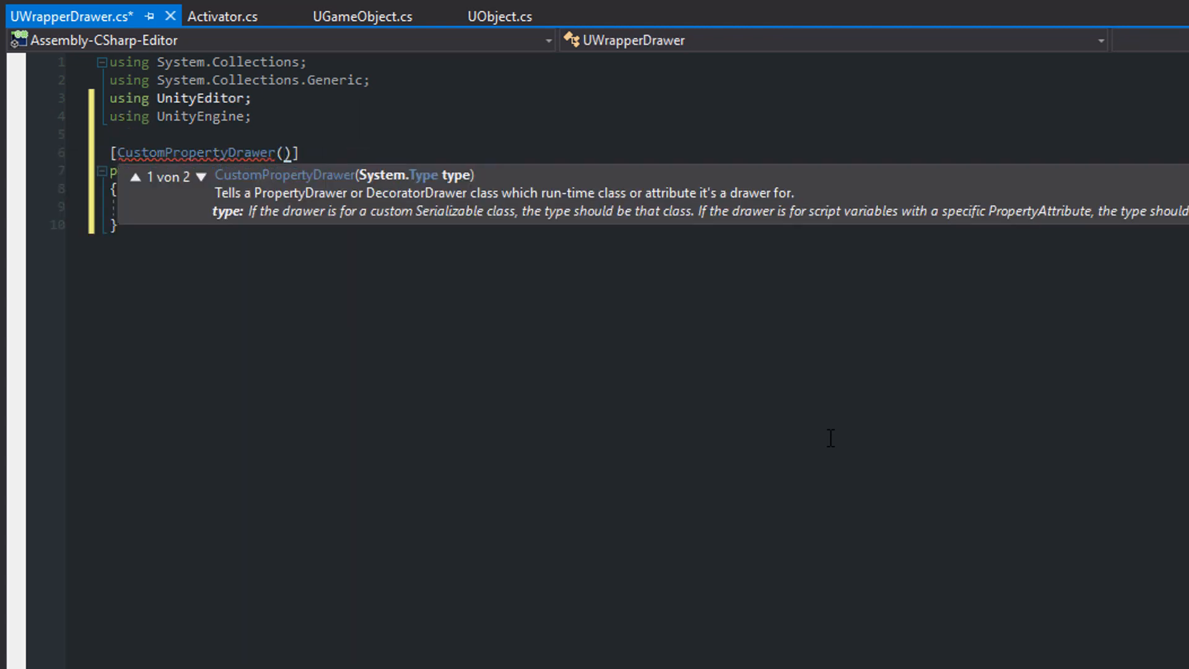
type("typeof(UObject")
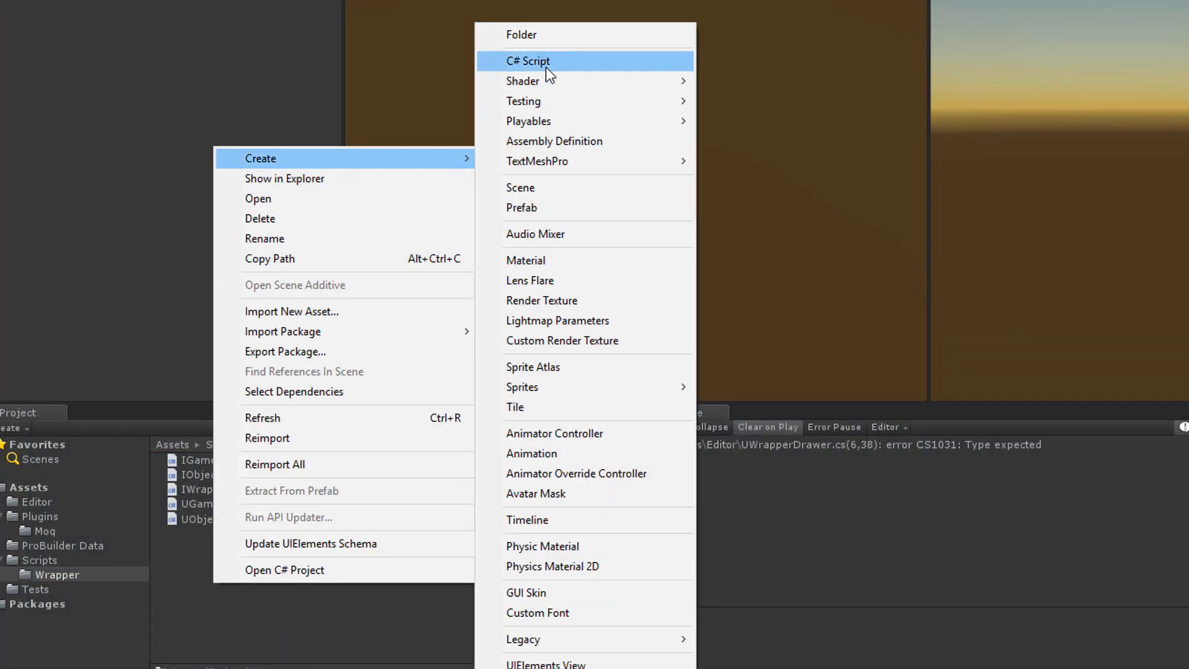
left_click(527, 61)
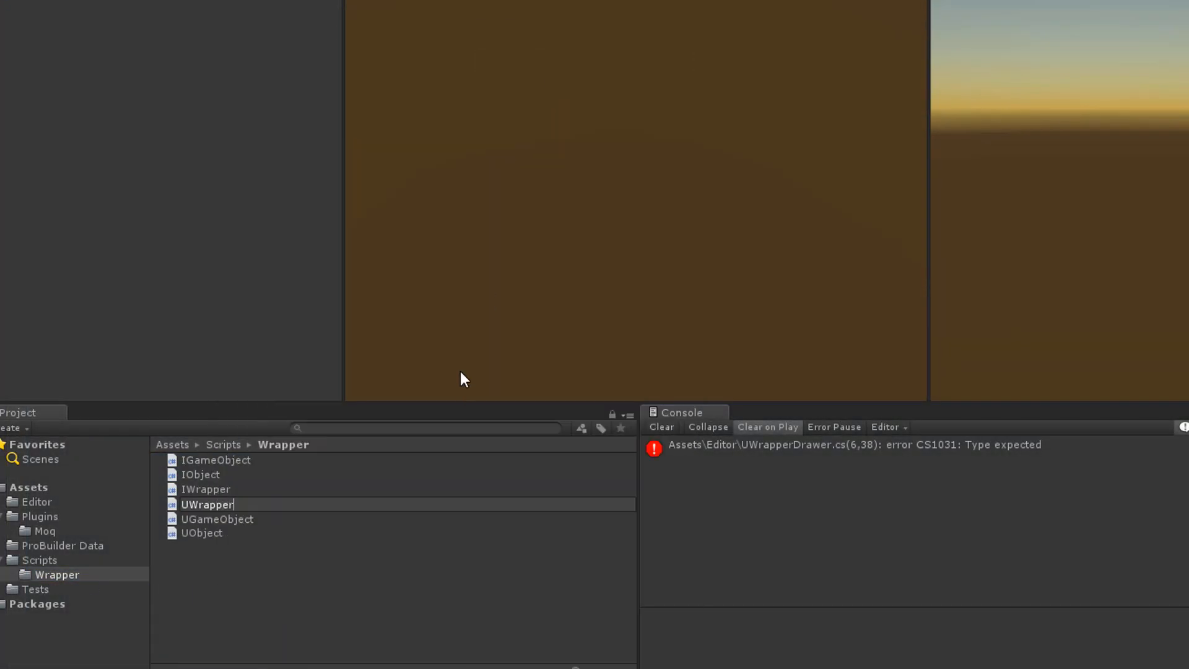
double_click(209, 504)
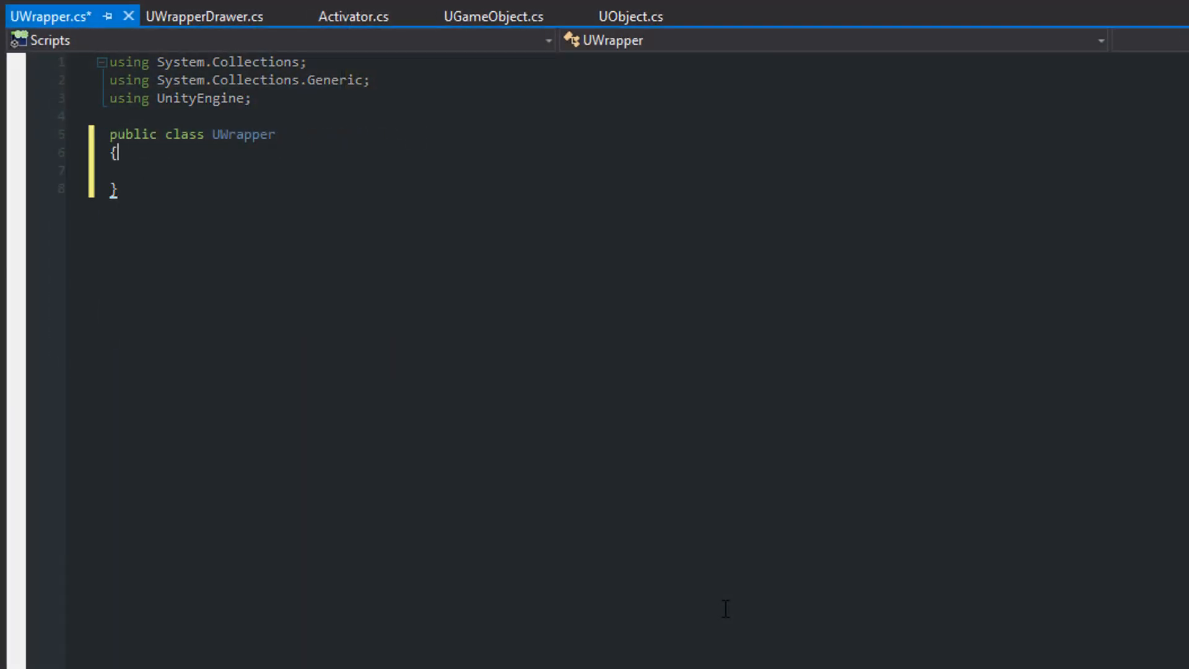
Mark UWrapper [System.Serializable], make UObject inherit UWrapper, and return to UWrapperDrawer.
type("[System.Ser")
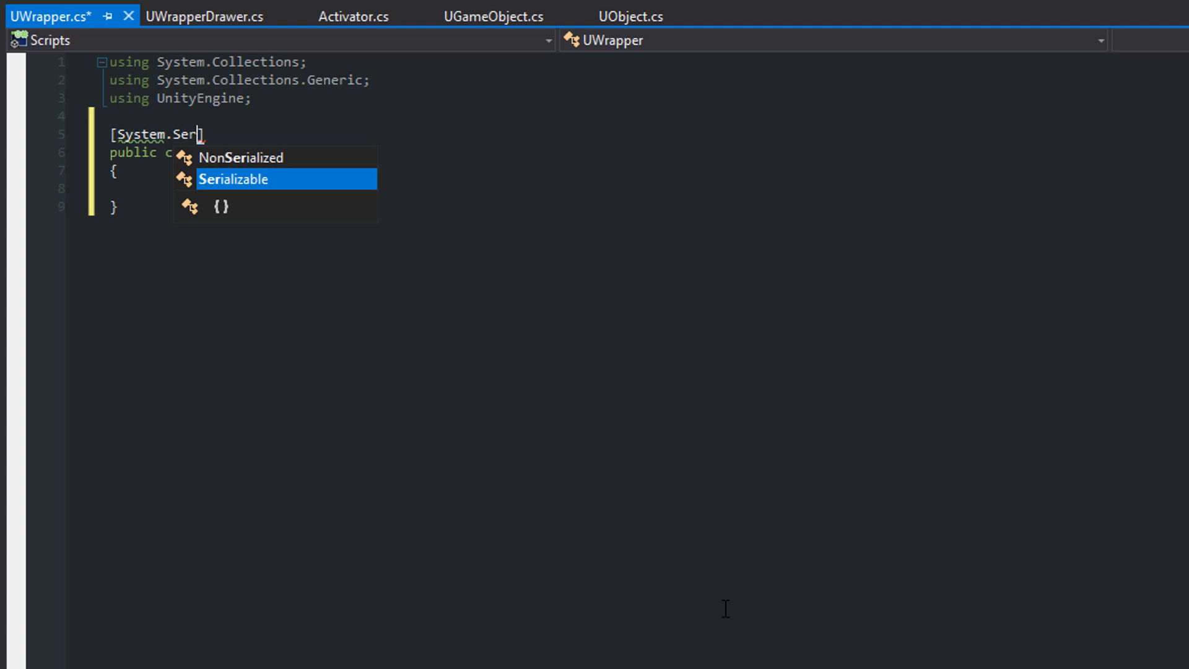
key("Tab")
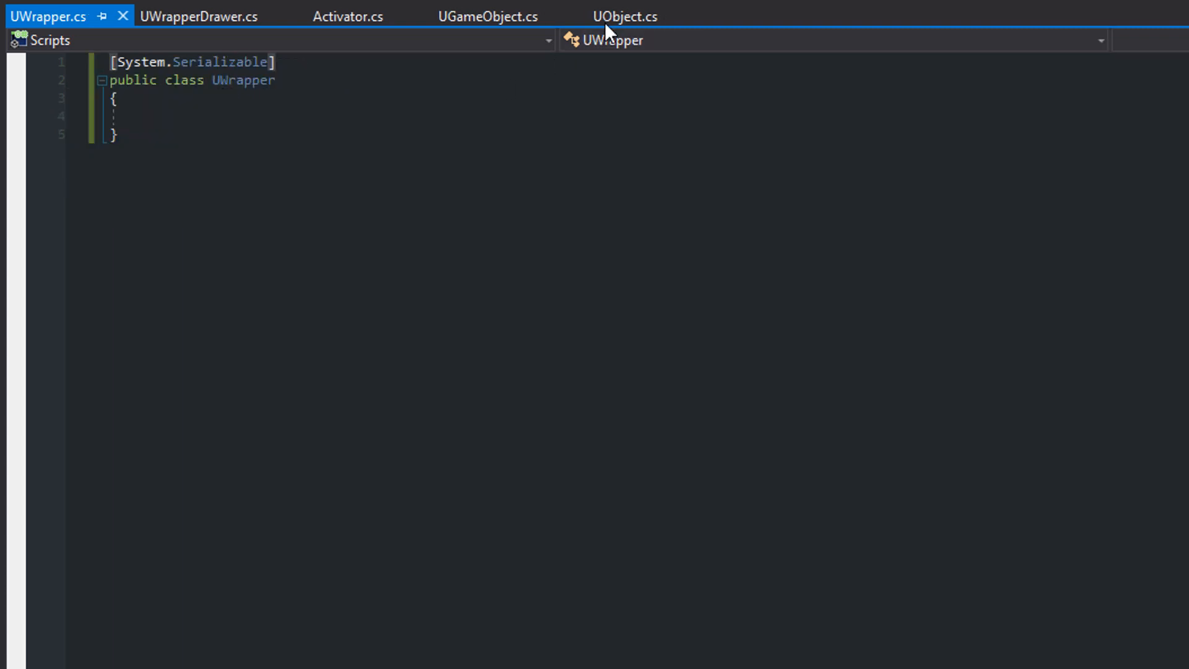
left_click(625, 16)
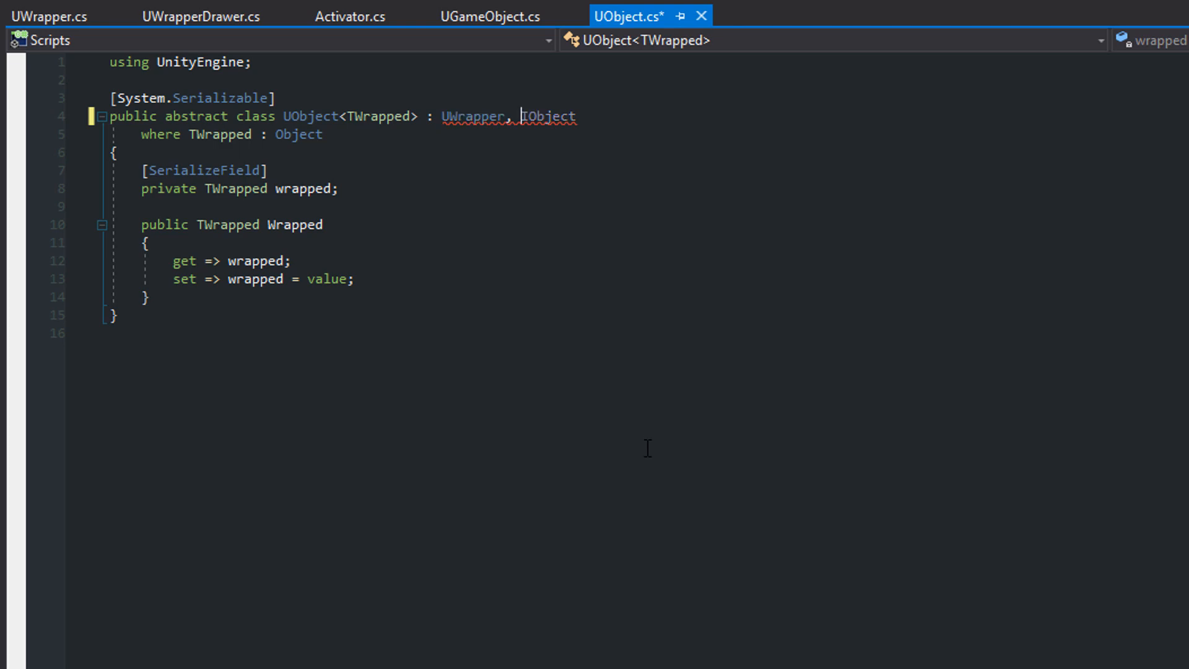
left_click(199, 15)
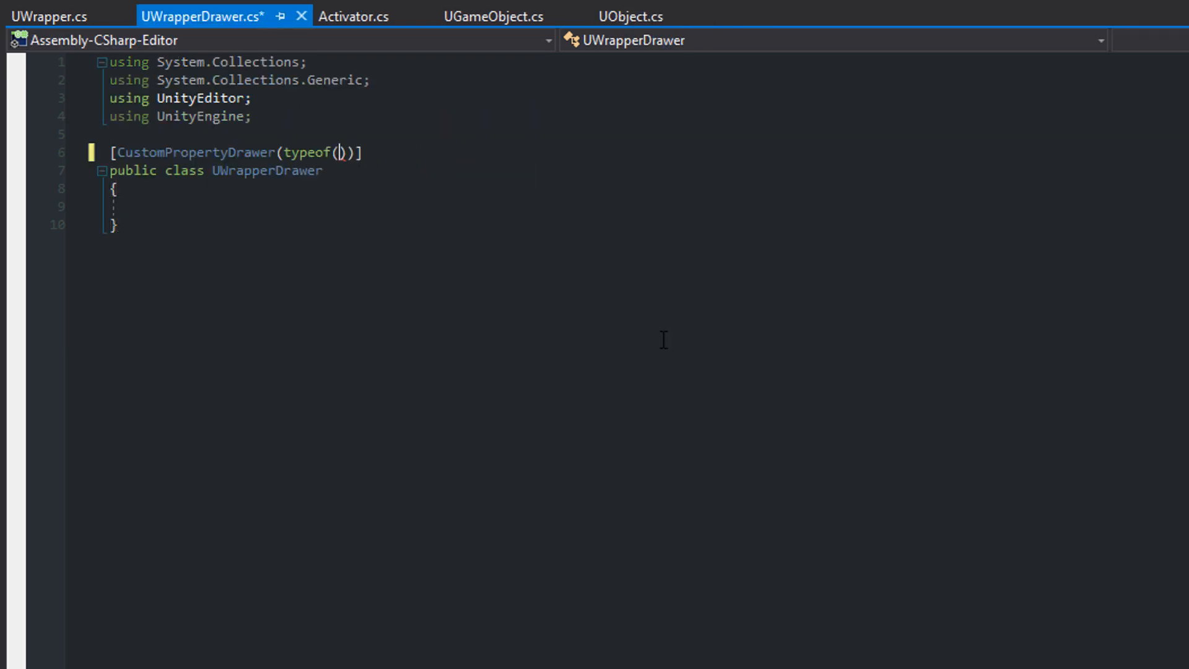
Target typeof(UWrapper) in the attribute and start OnGUI with BeginProperty and a PrefixLabel position.
type("UWrapper), true")
left_click(209, 170)
type(" : PropertyDrawer")
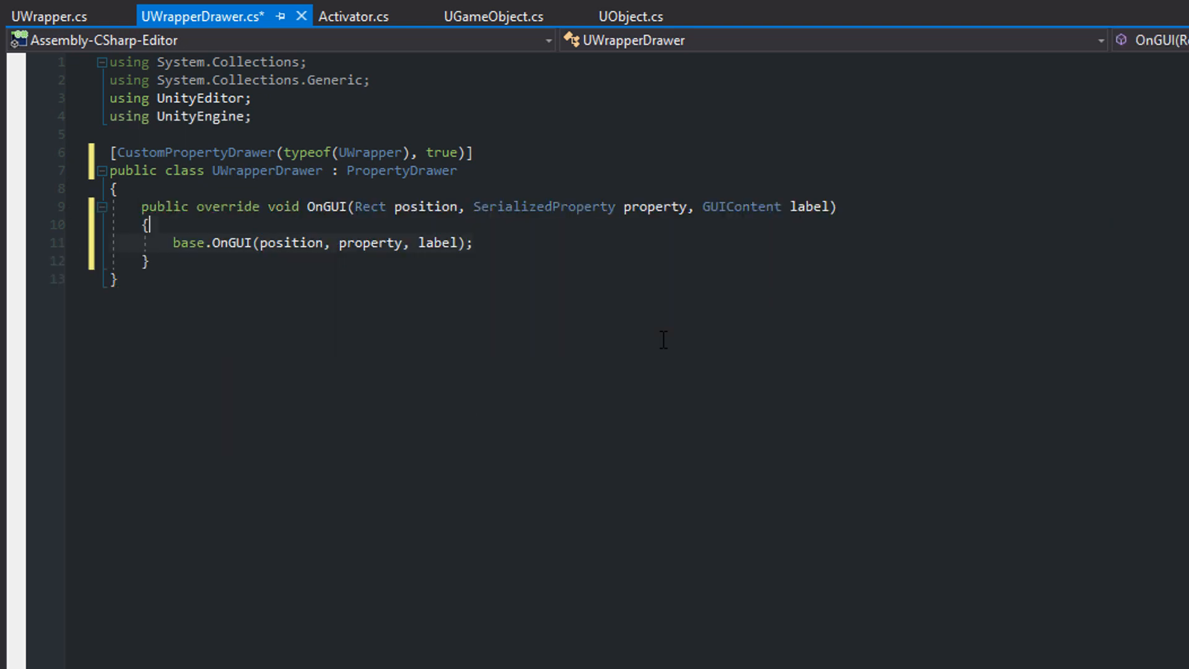
type("EditorGUI.BeginProperty(position, )")
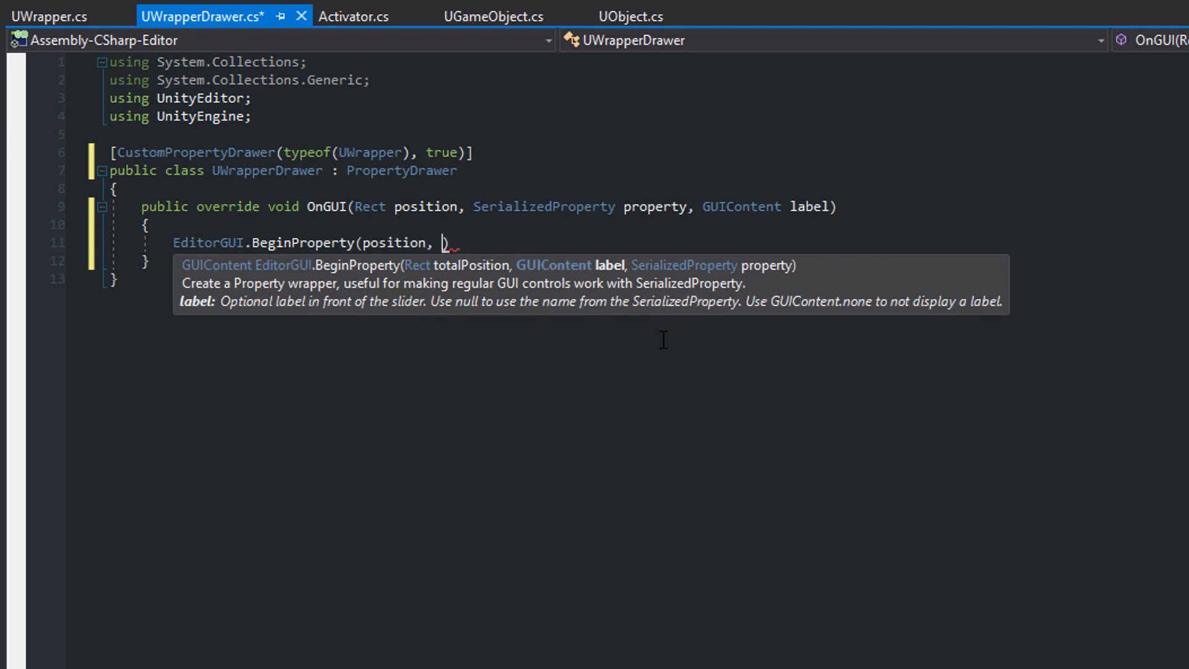
type("label, property);")
type("EditorGUI.EndProperty();")
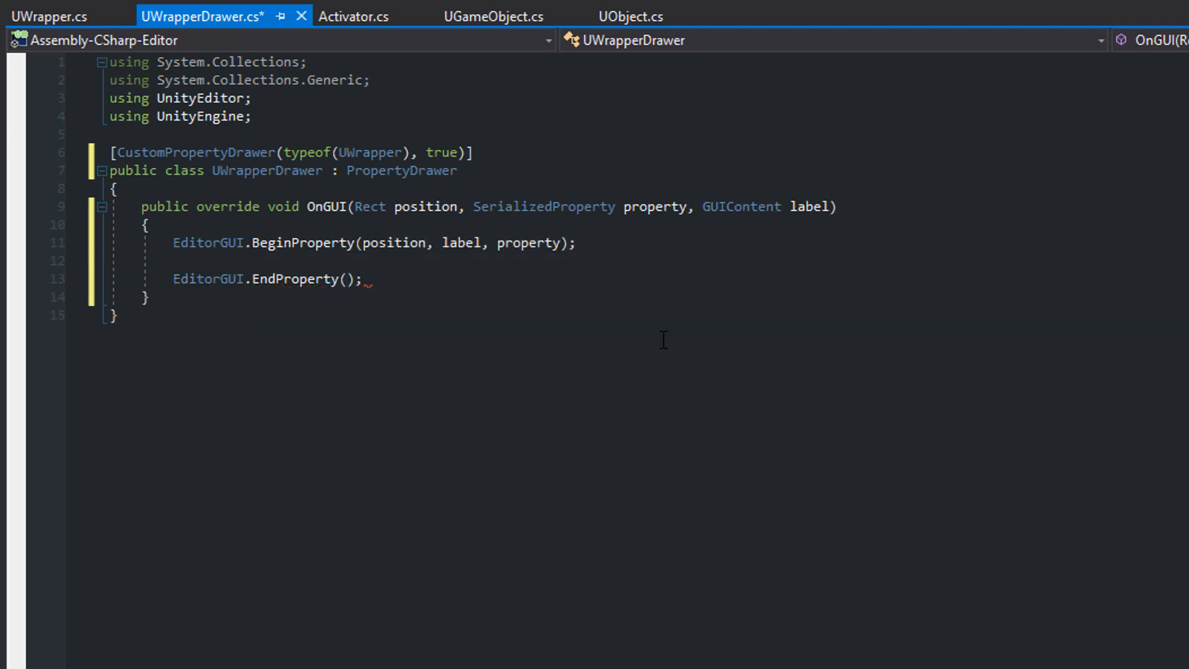
type("position = EditorGUI")
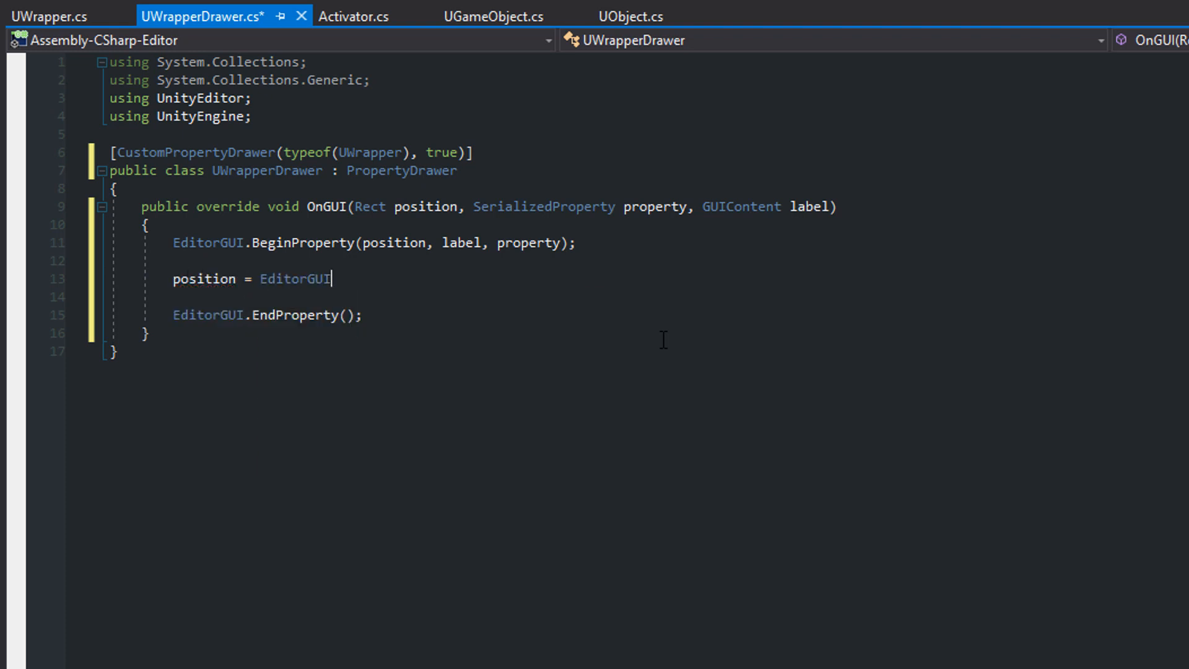
type(".PrefixLabel(position, GUIUtility.GetControlID(FocusType.Passive))")
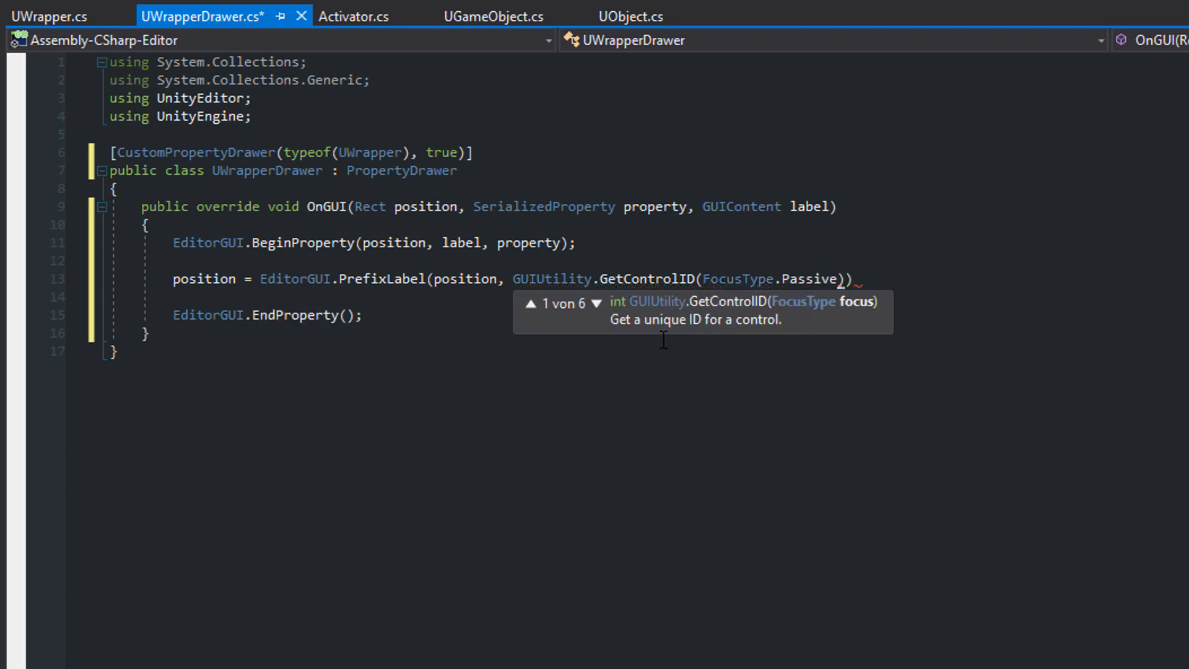
type(", label);")
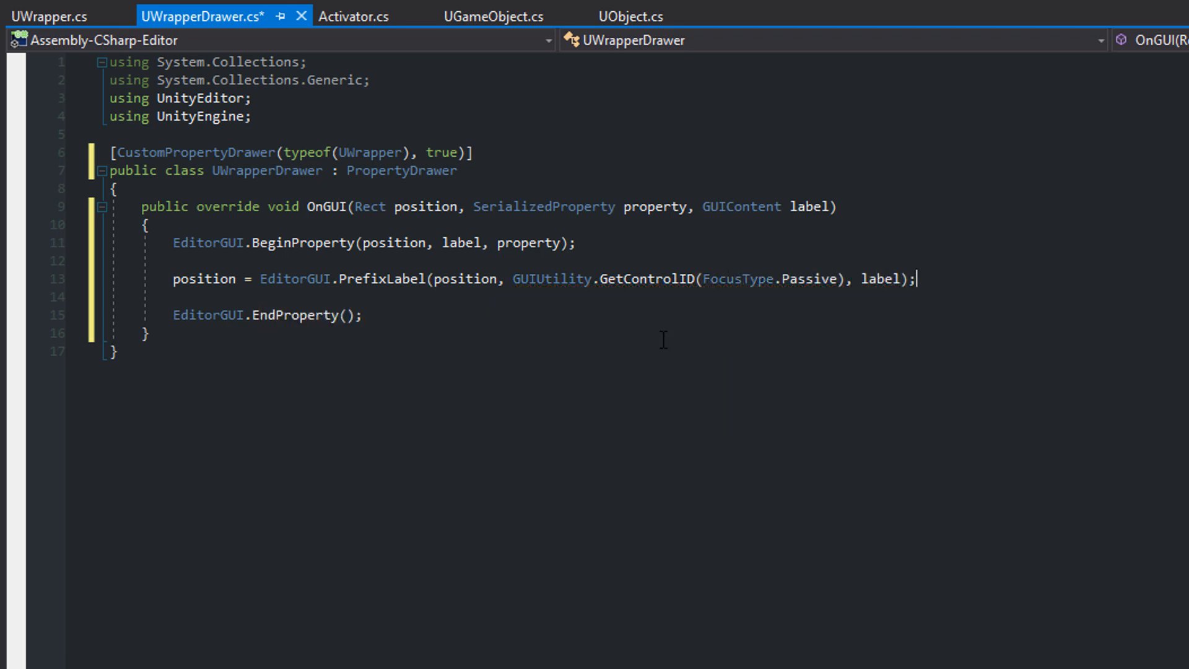
Find the relative 'wrapped' property and begin drawing it with PropertyField at position.
type("var wrapped")
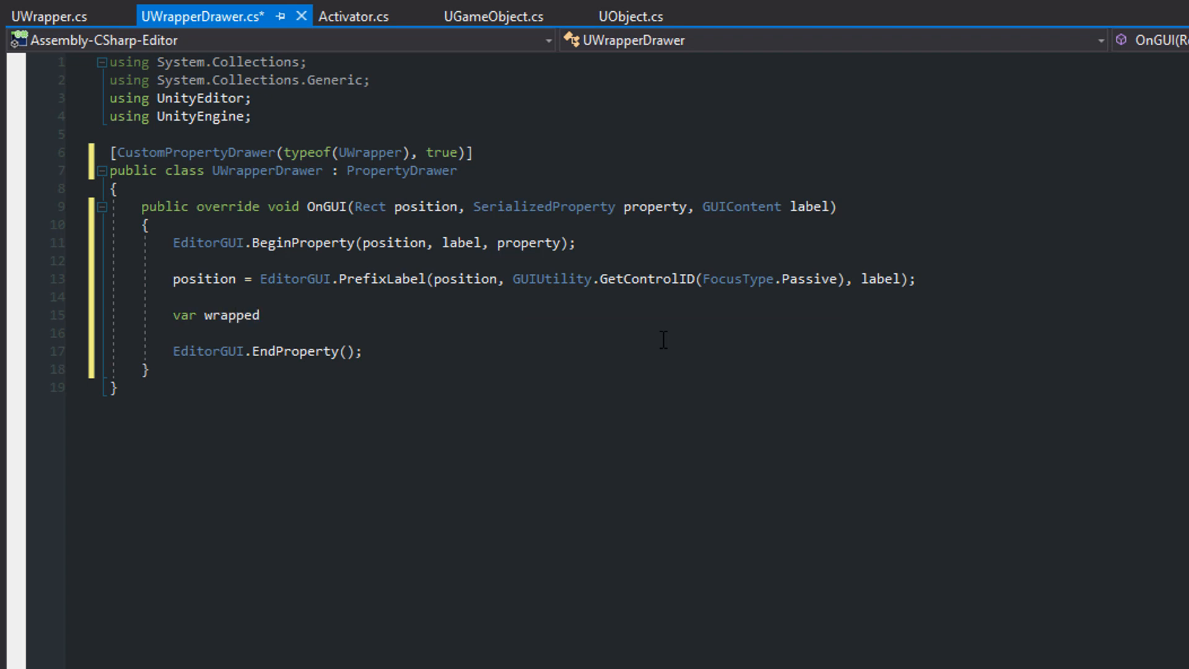
type("property.FindPropertyRelative")
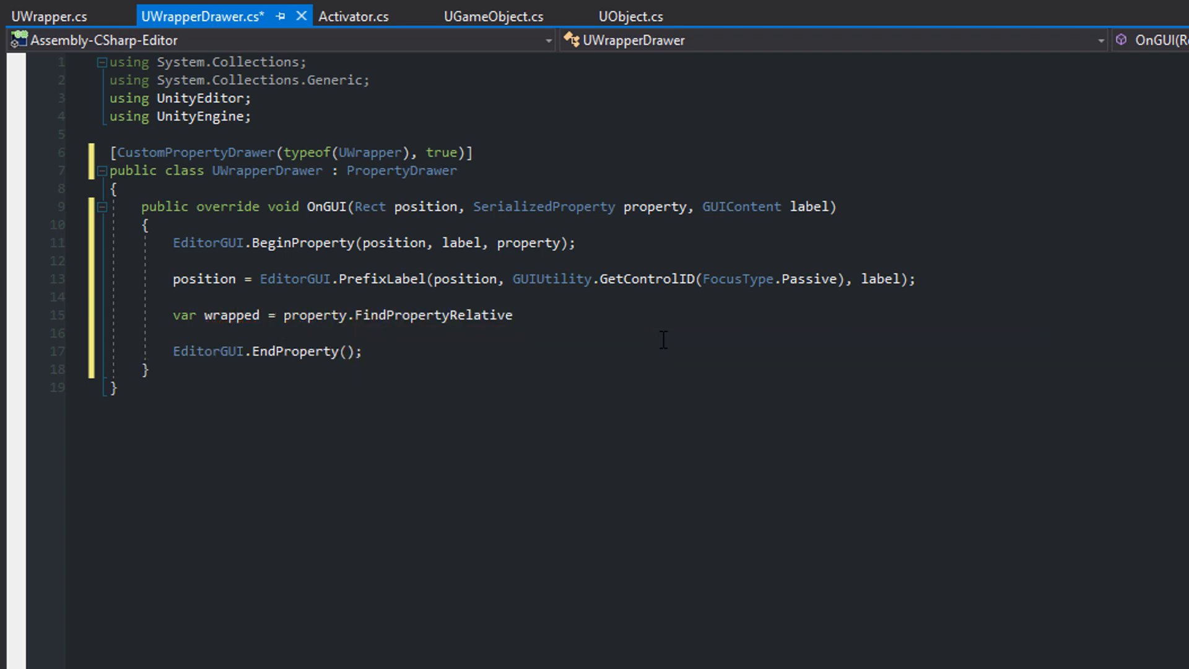
type("(\"wrapped\");")
type("EditorGUI.")
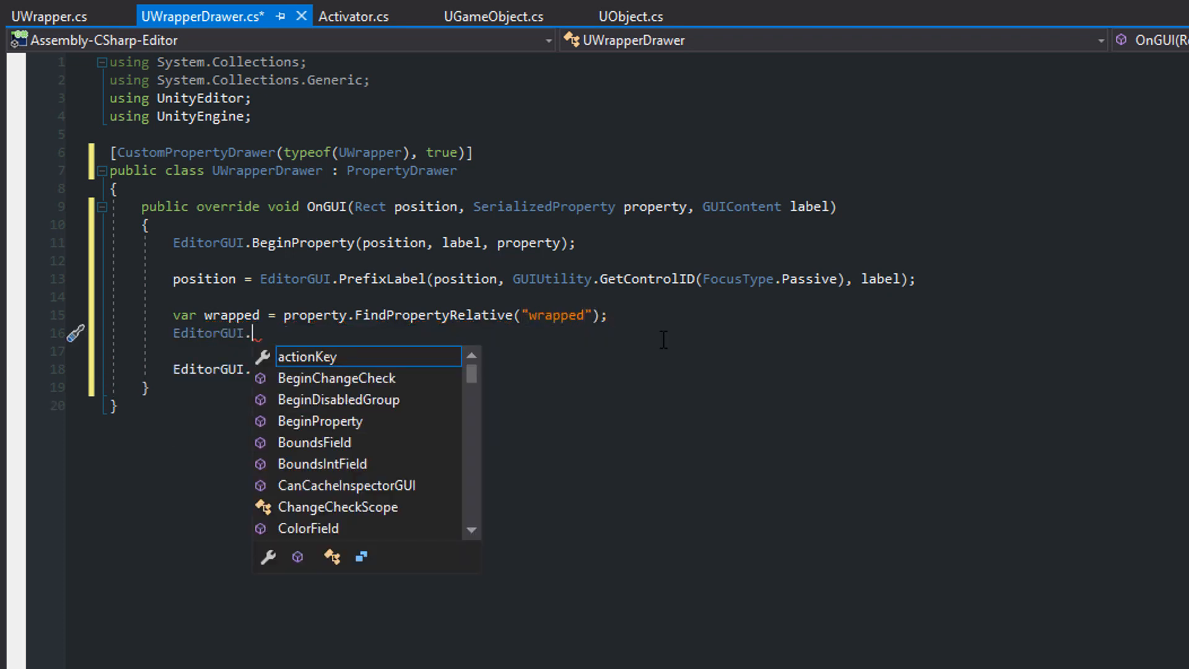
type("PropertyField(position, wrap)")
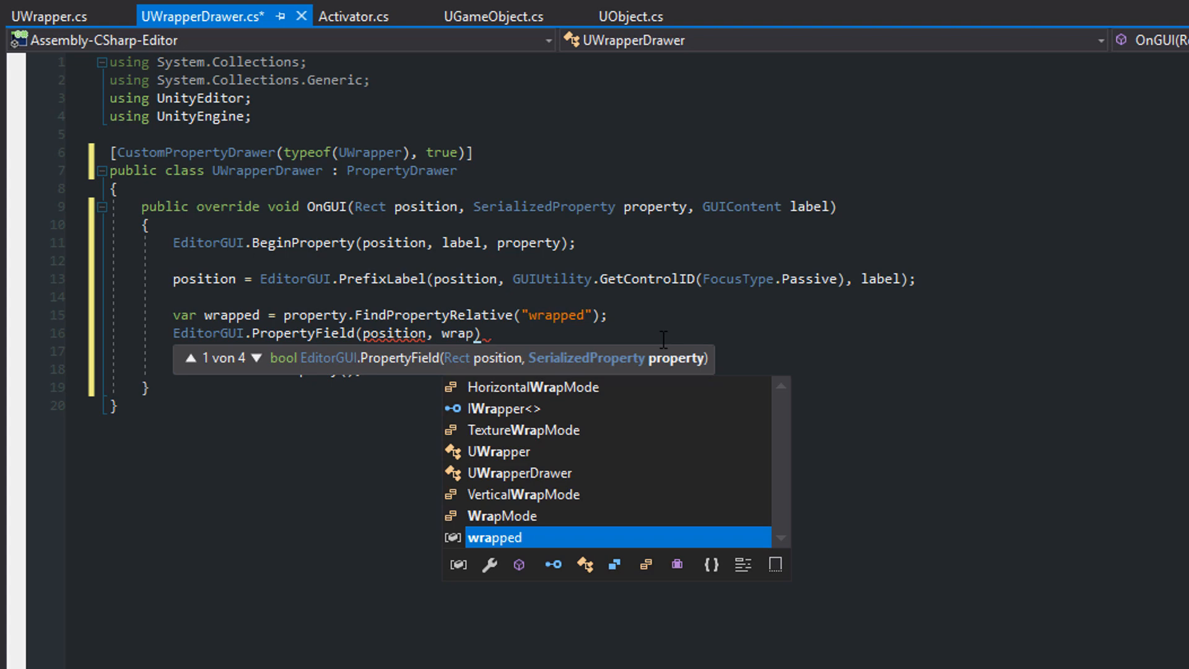